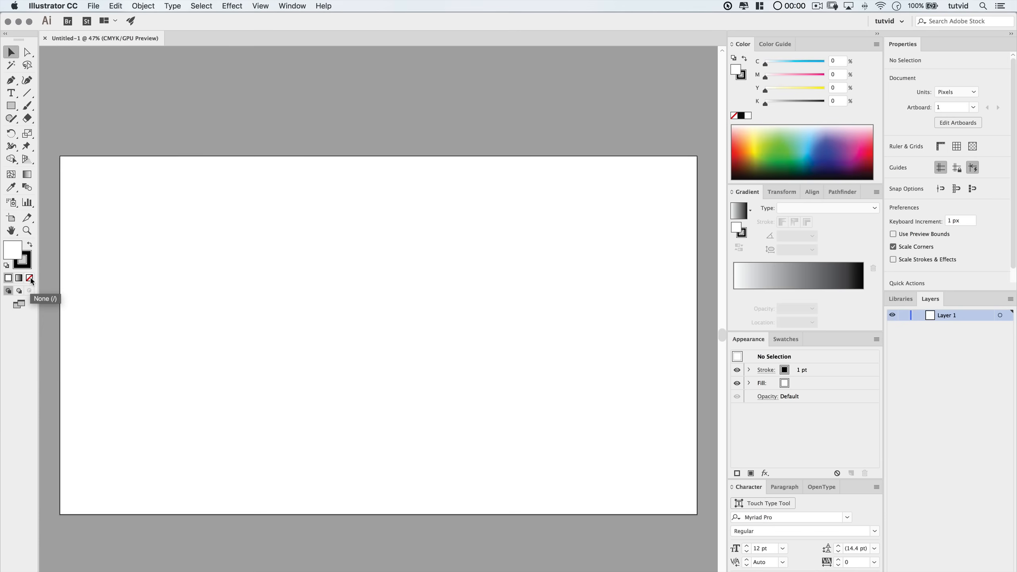
Set Fill to None and draw a tiny circle dot using the Ellipse dialog
click(29, 278)
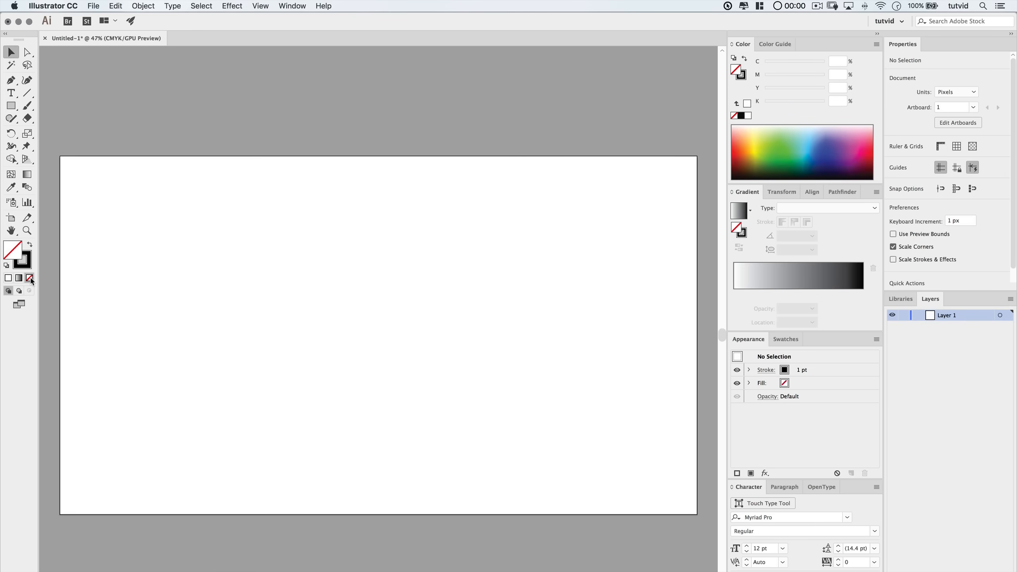
click(10, 105)
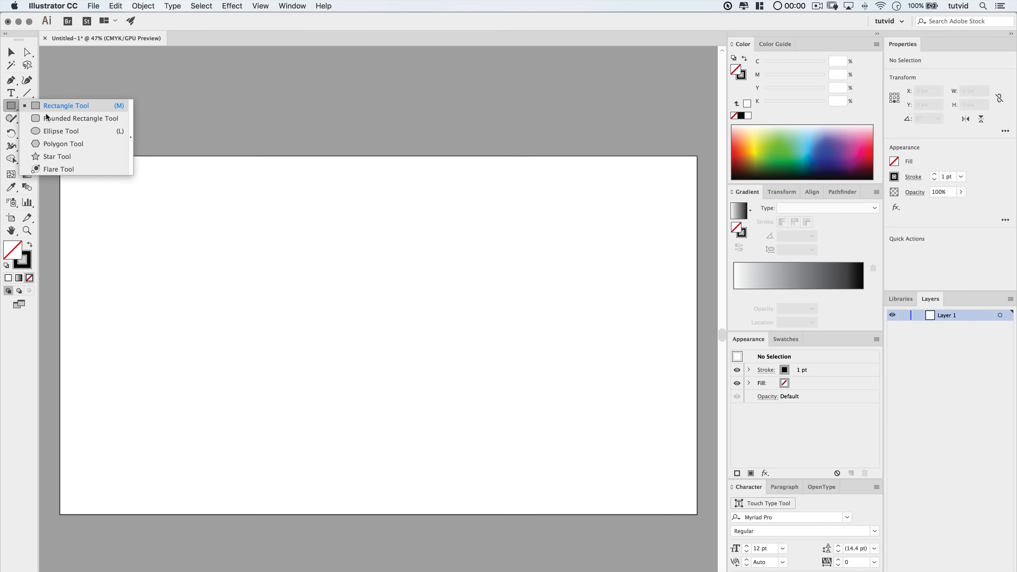
click(62, 132)
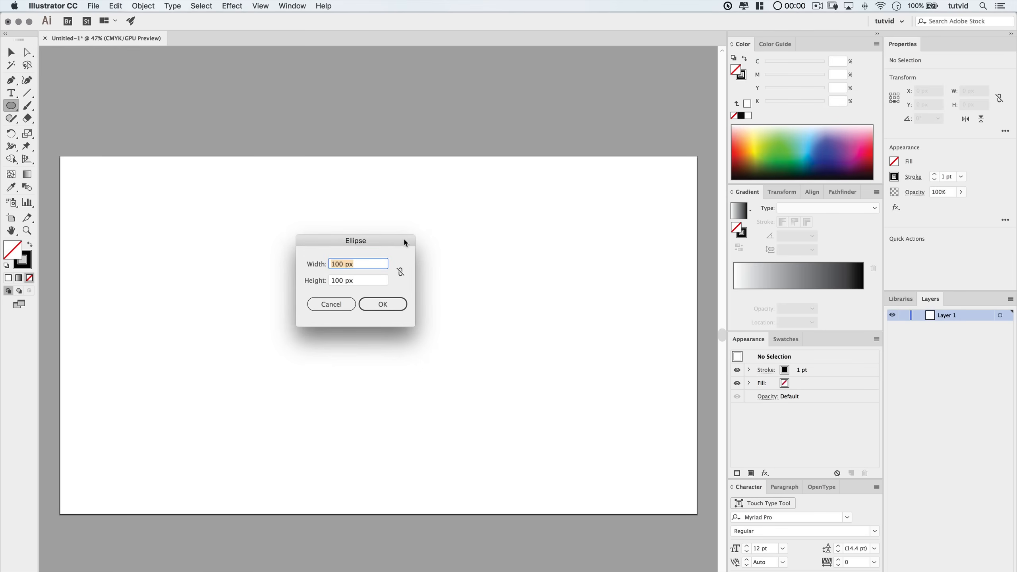
click(382, 304)
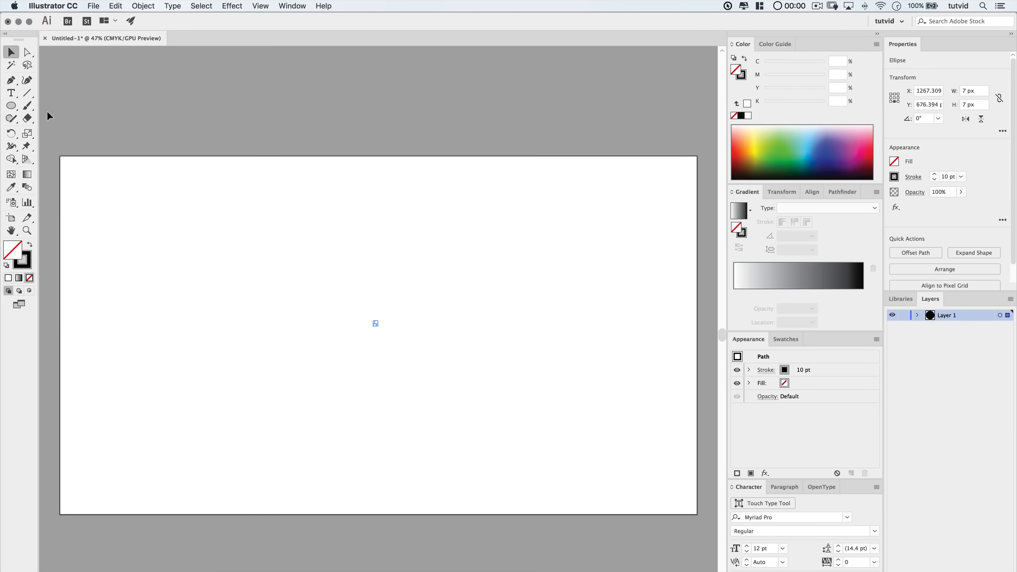
Draw two 10-point stars with radii 125/65 px and 200/150 px
click(375, 323)
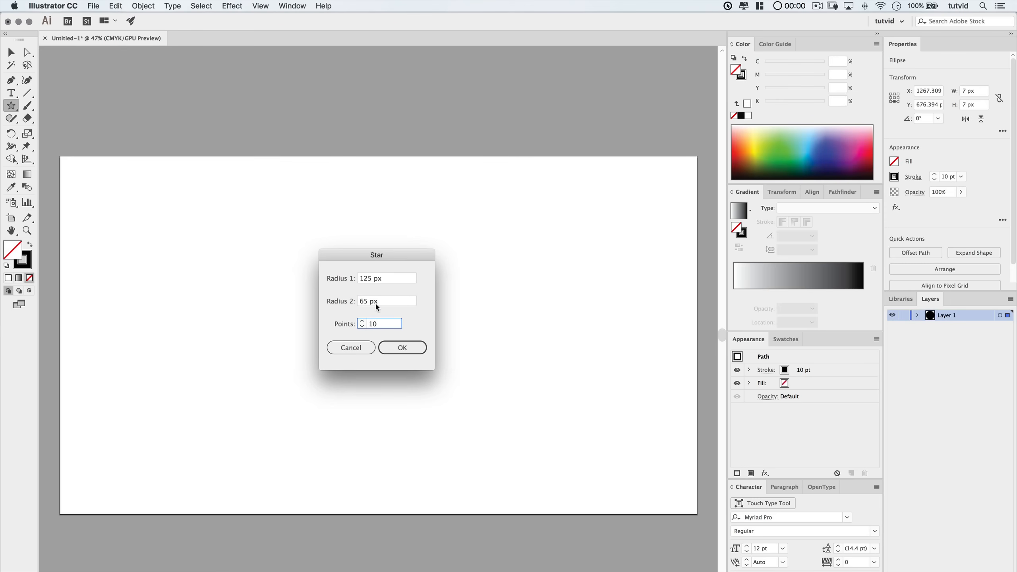
click(402, 347)
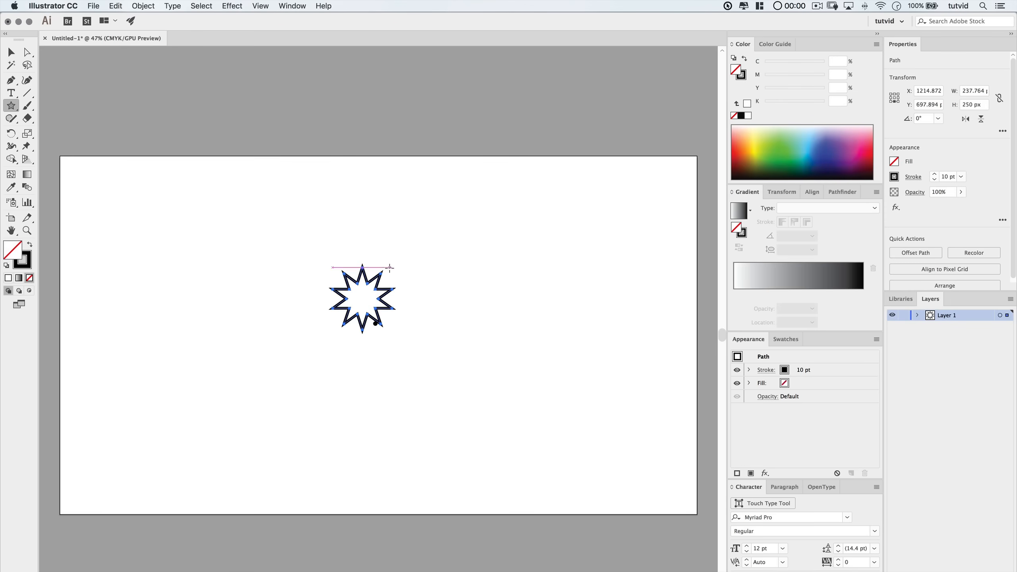
drag(362, 299, 427, 332)
text(150)
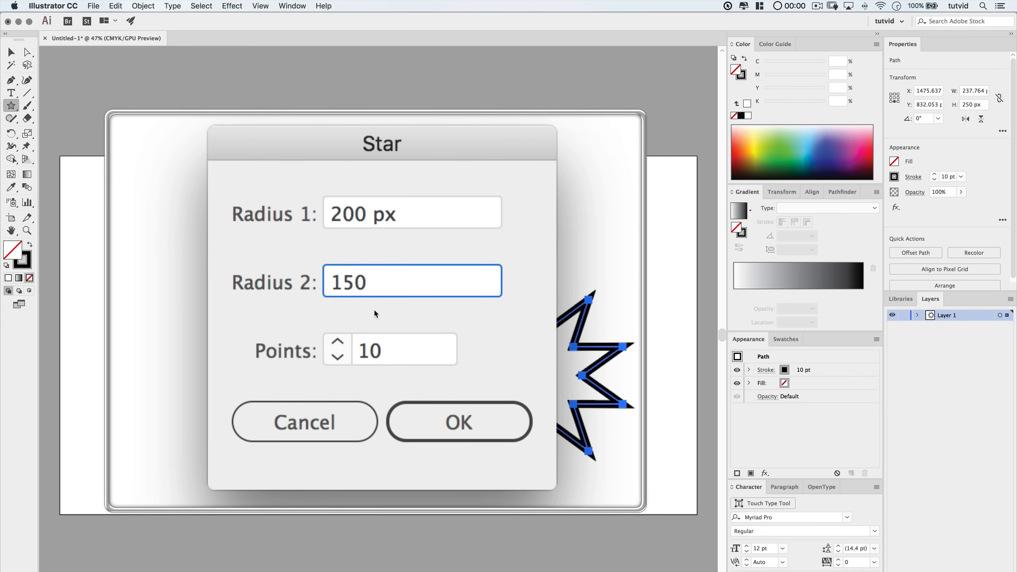
click(460, 422)
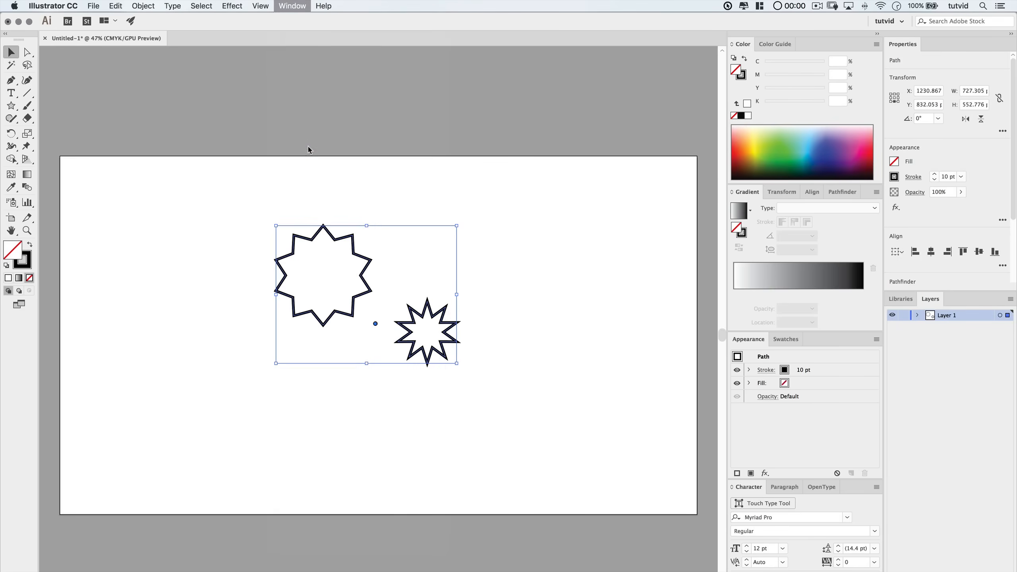
Open the Align panel to centre the stars on the dot
click(866, 281)
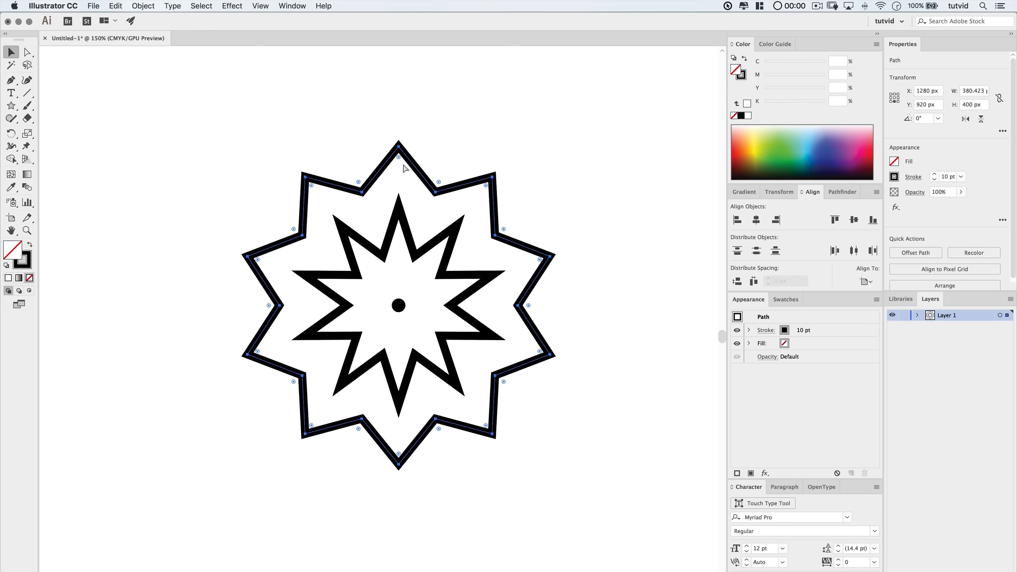
mouse_move(398, 167)
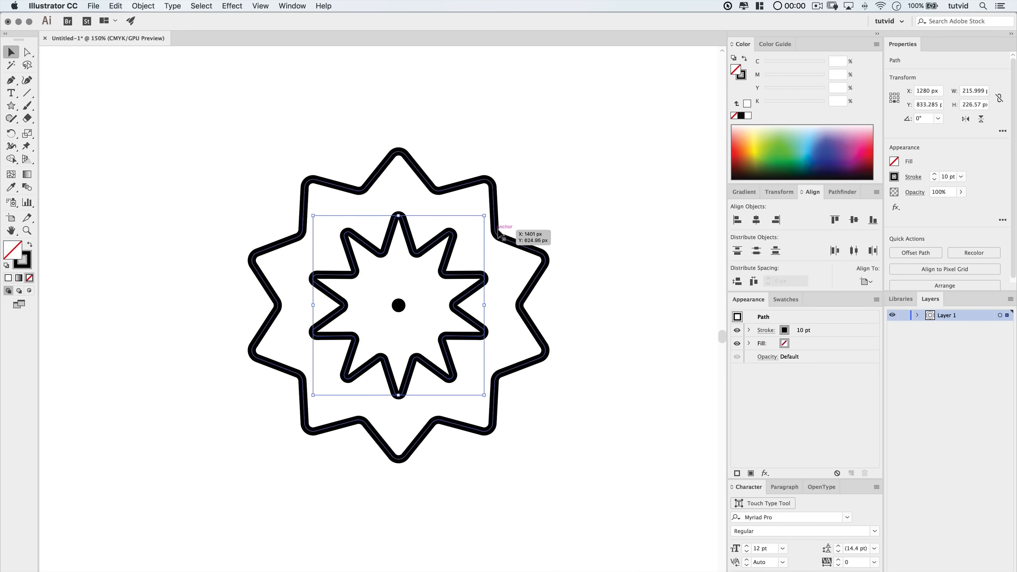
mouse_move(572, 218)
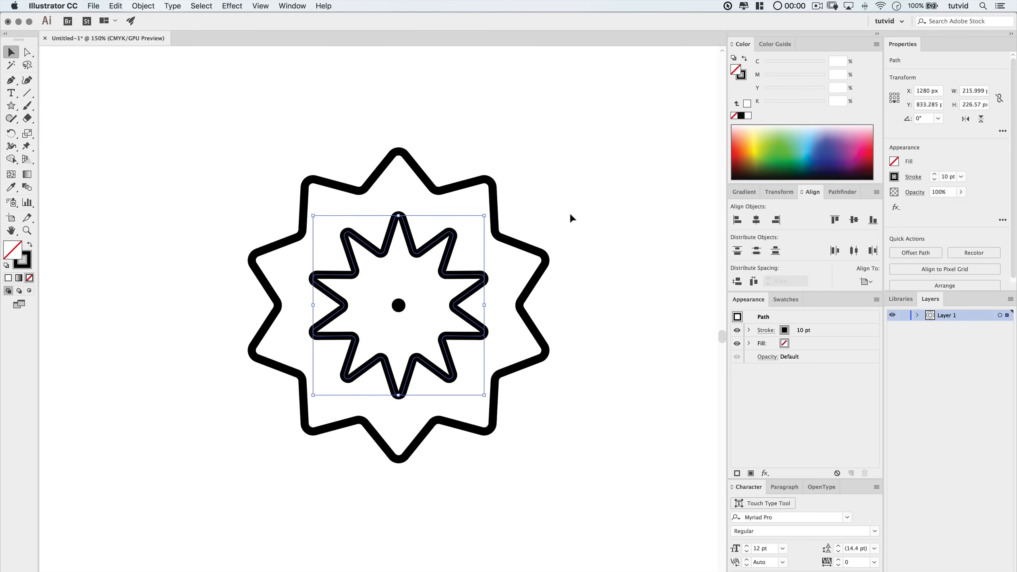
mouse_move(547, 212)
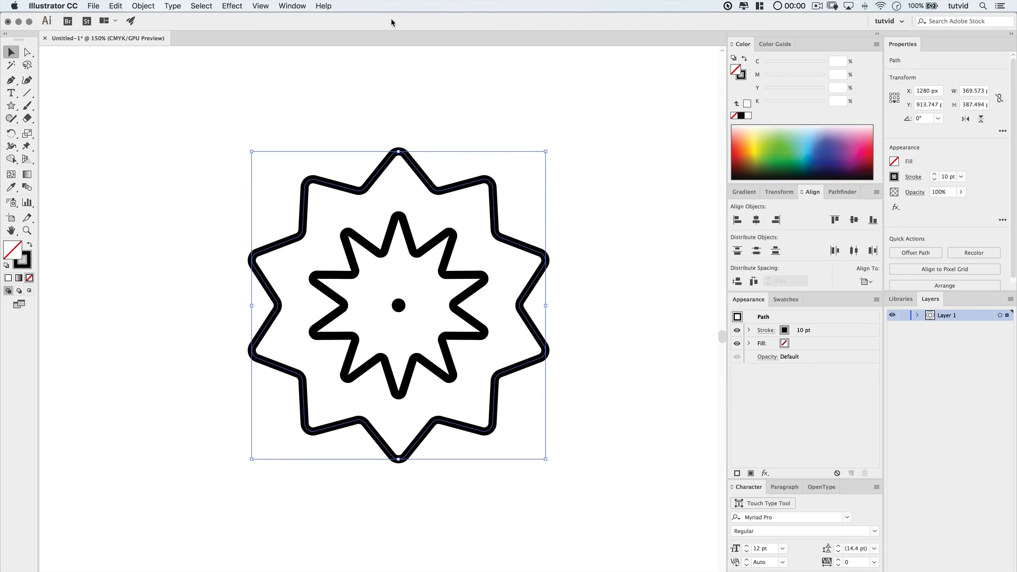
Give the large star a radial gradient stroke with an RGB #FFEED5 cream stop
click(291, 6)
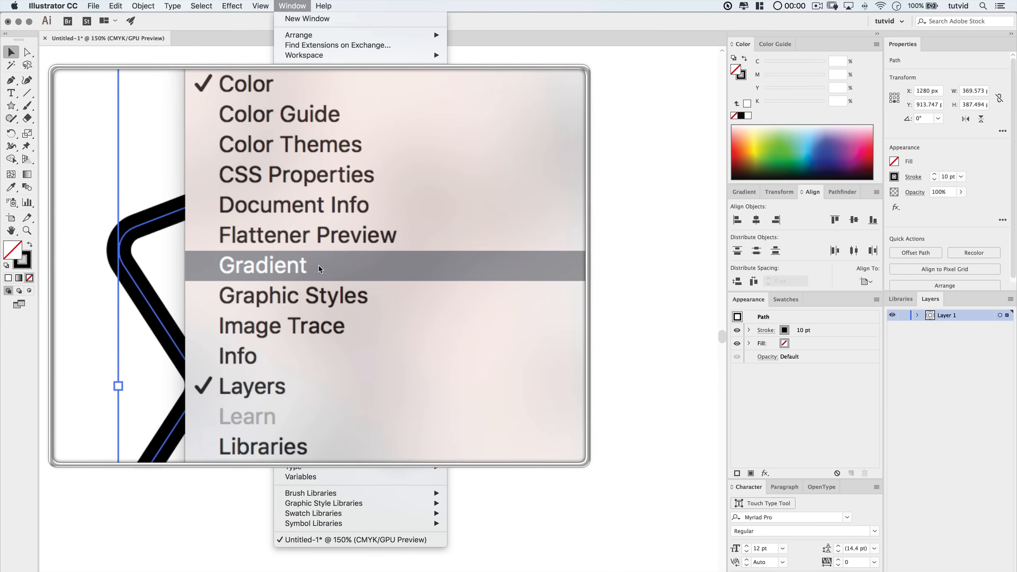
click(263, 266)
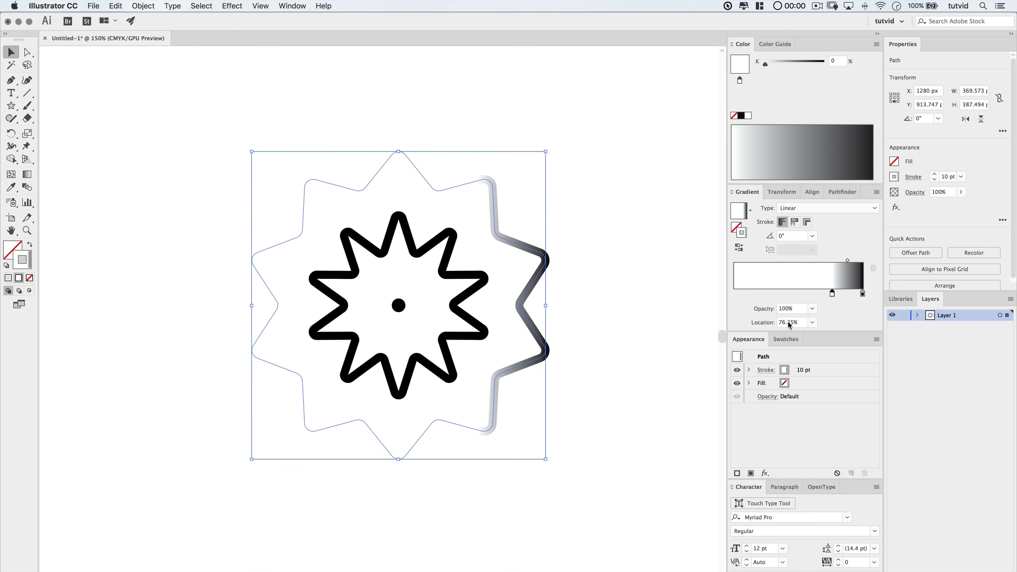
click(875, 45)
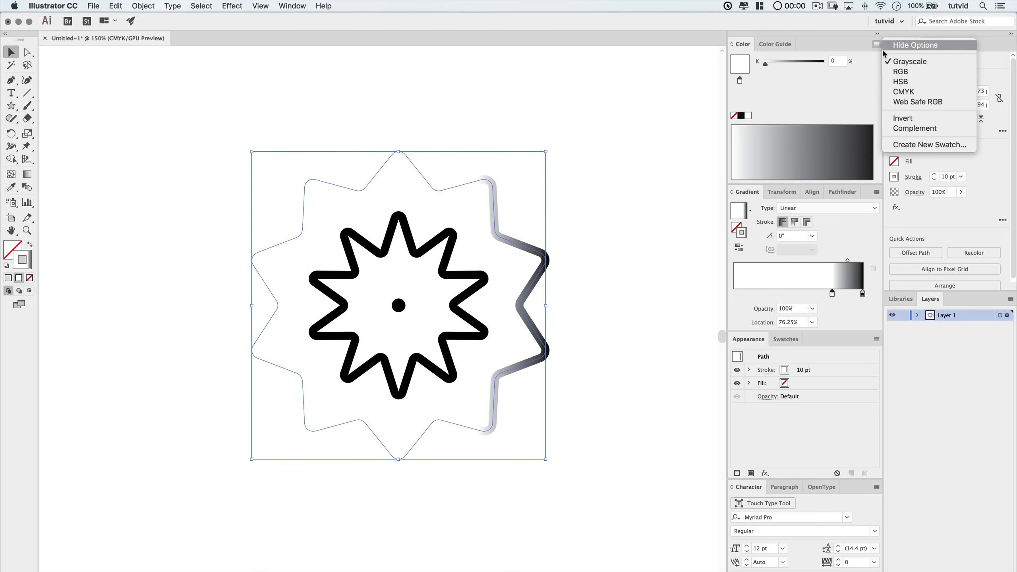
click(901, 72)
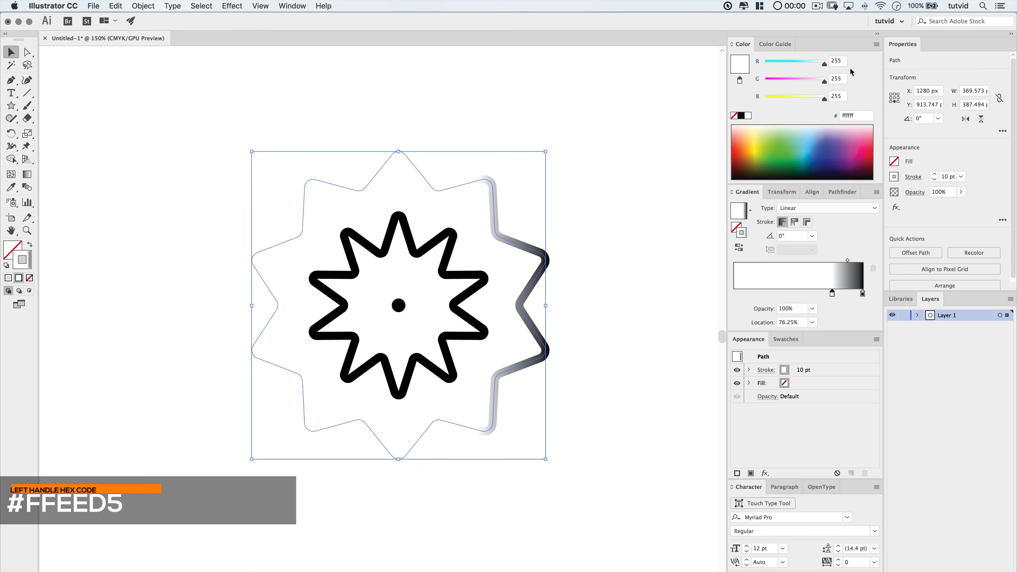
text(ffeed5)
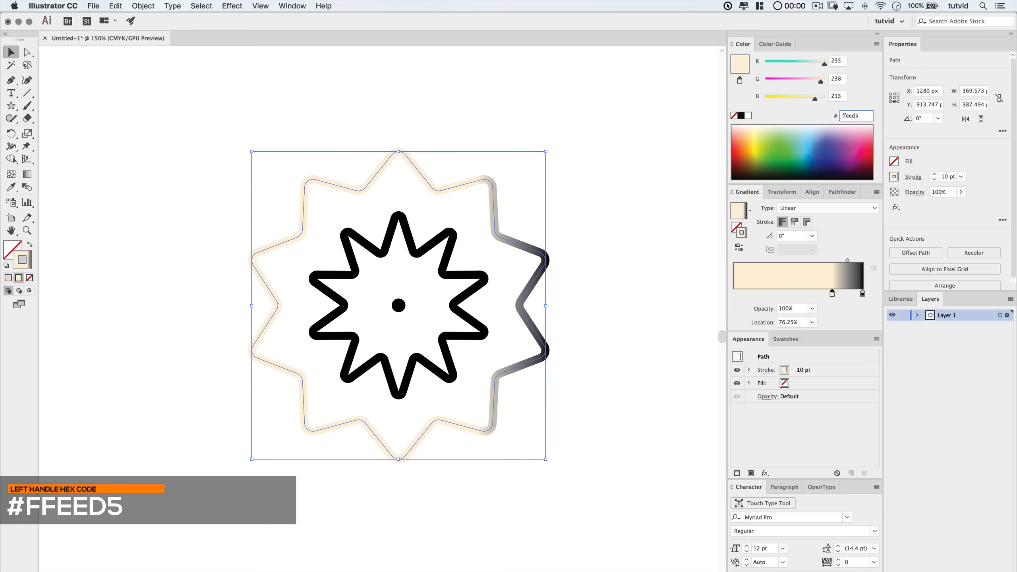
click(873, 44)
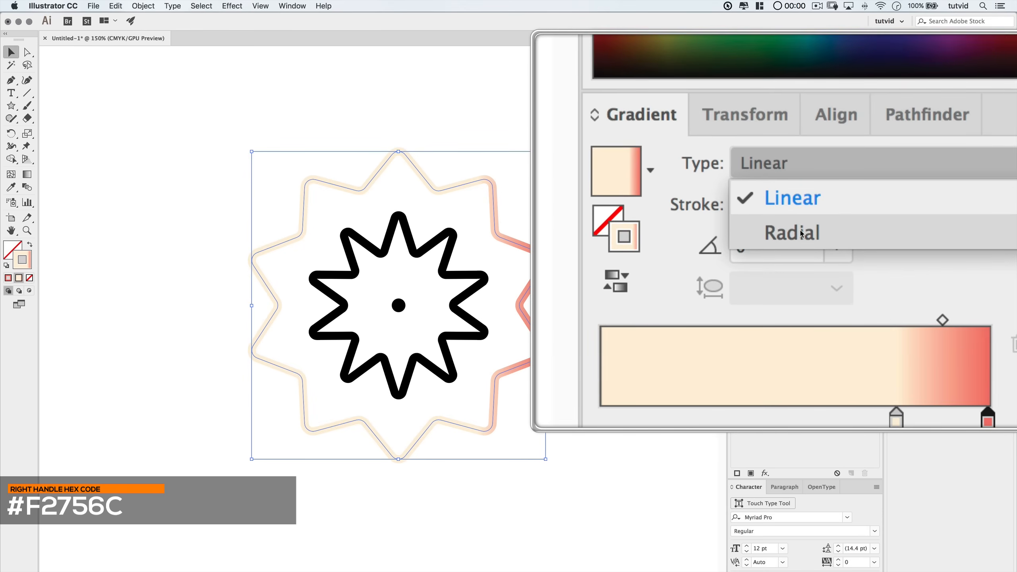
click(791, 233)
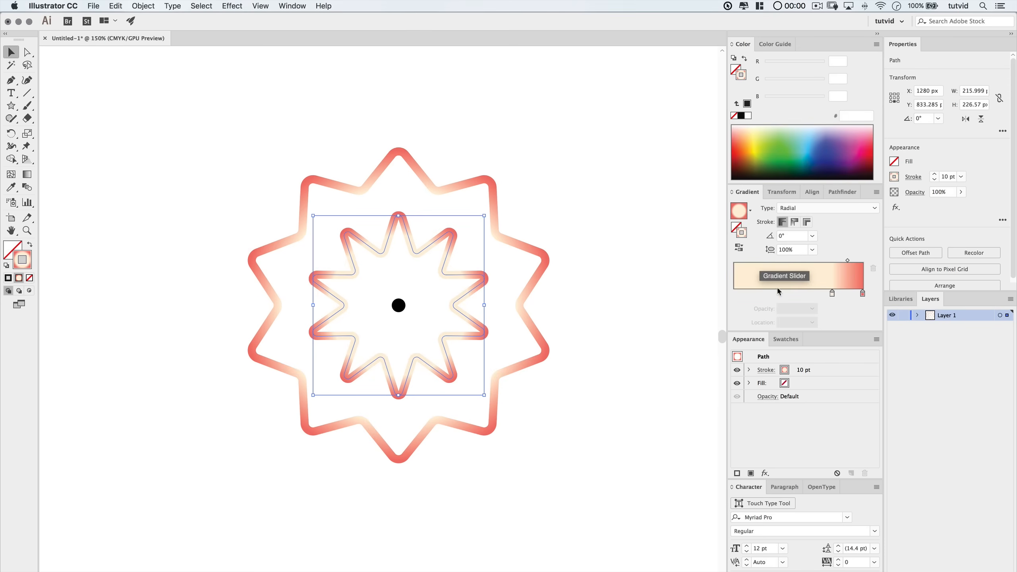
Set pink-magenta gradient stops on the small star and dot, shifting magenta outward
click(832, 293)
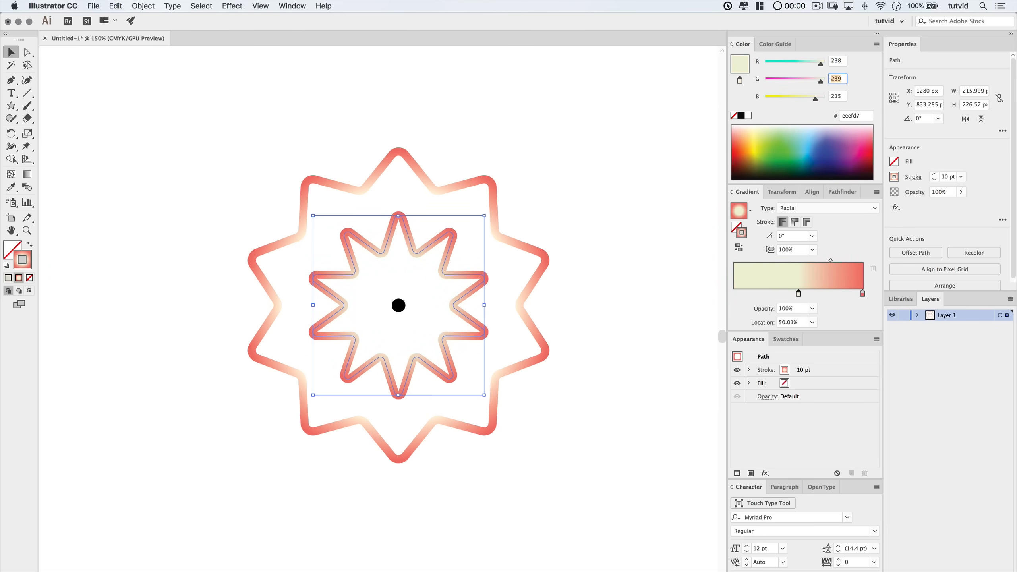
text(30)
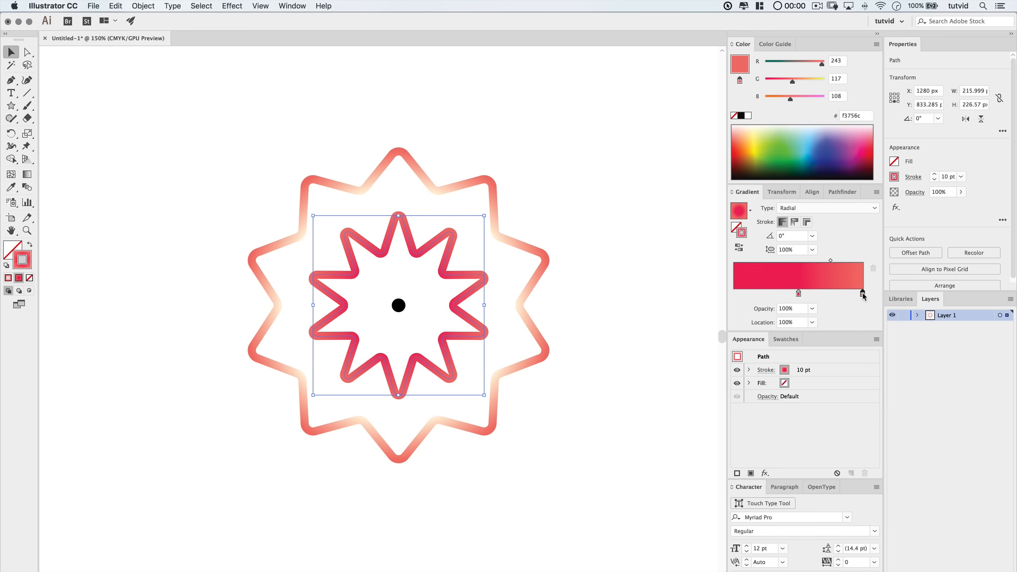
text(255)
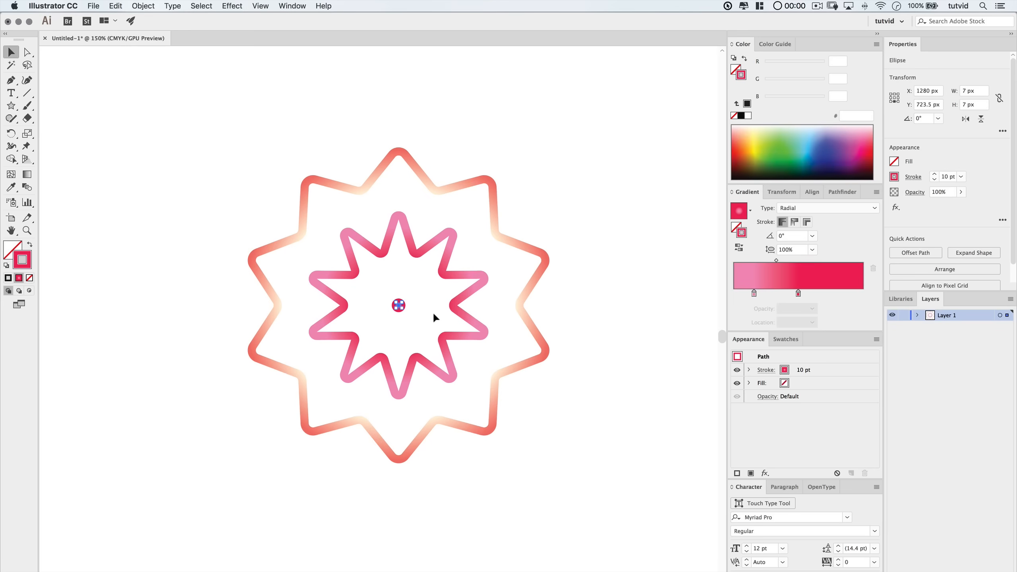
click(815, 293)
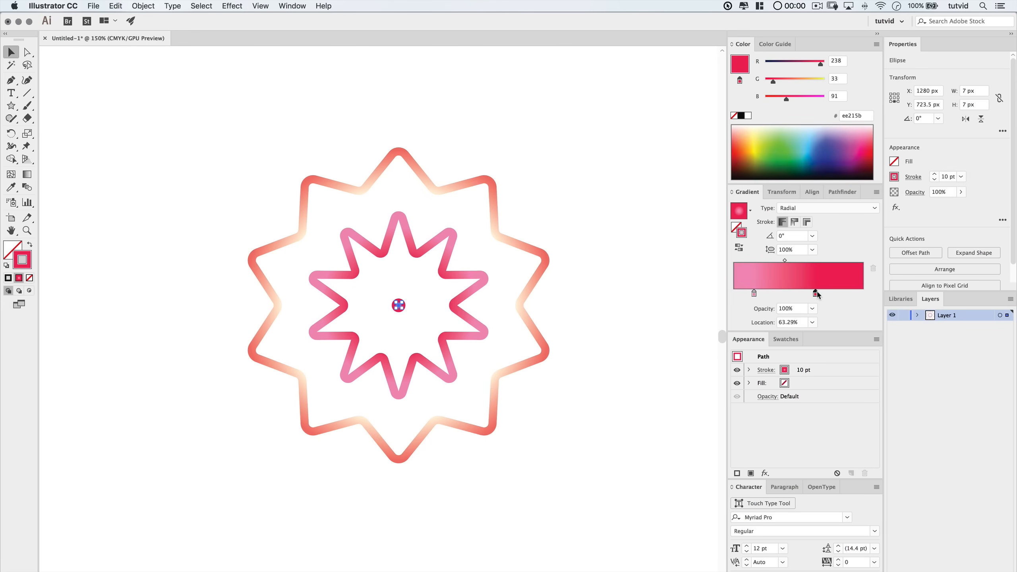
drag(816, 294, 850, 293)
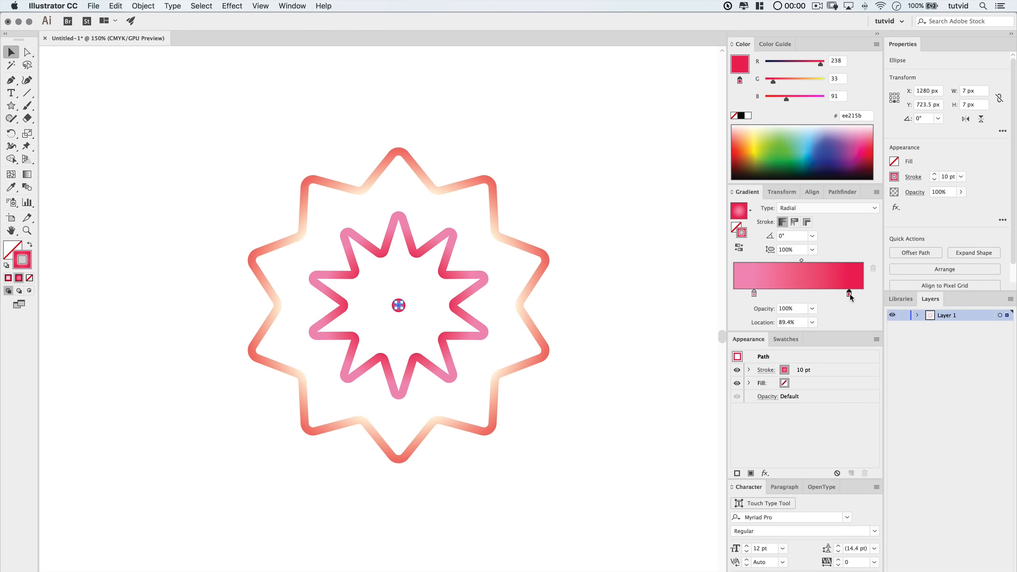
click(393, 329)
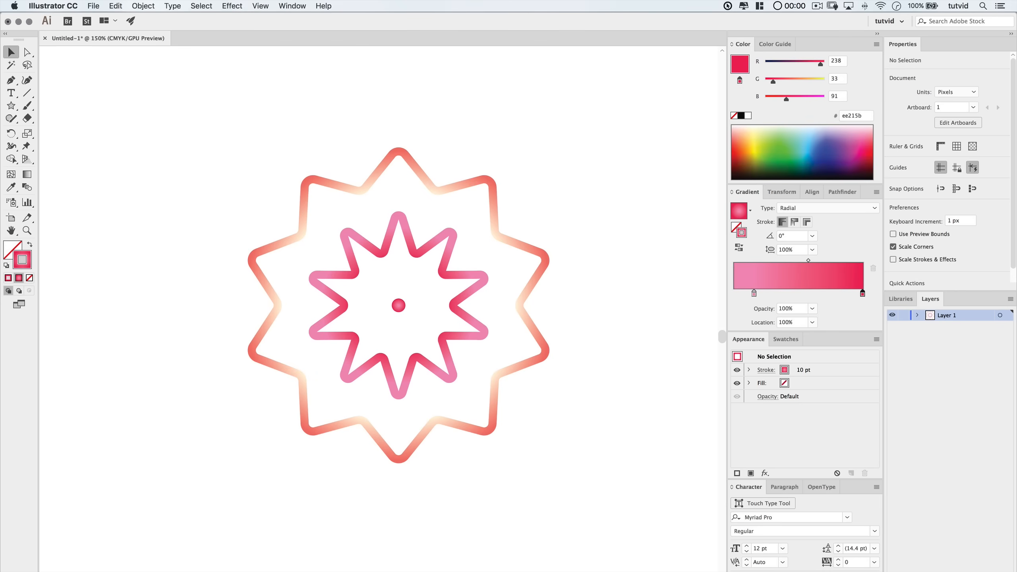
Select both stars and the dot, then set blend spacing to 300 specified steps
drag(217, 123, 375, 344)
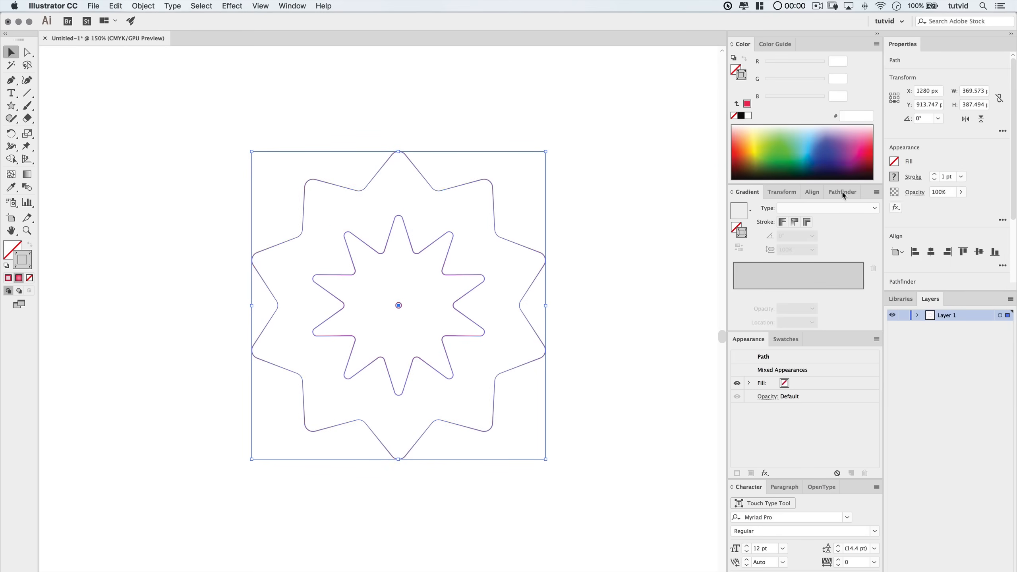
click(143, 5)
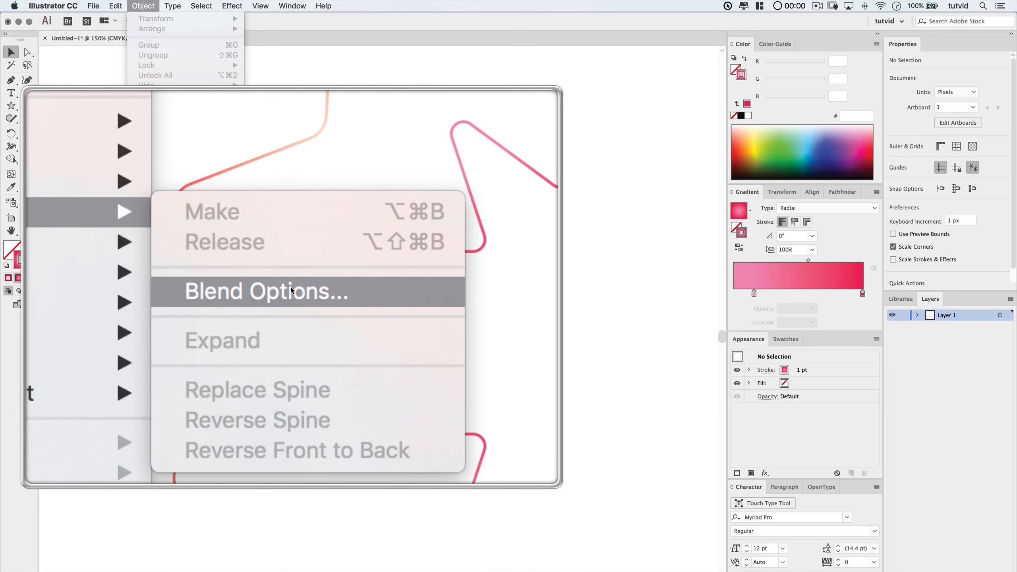
click(269, 290)
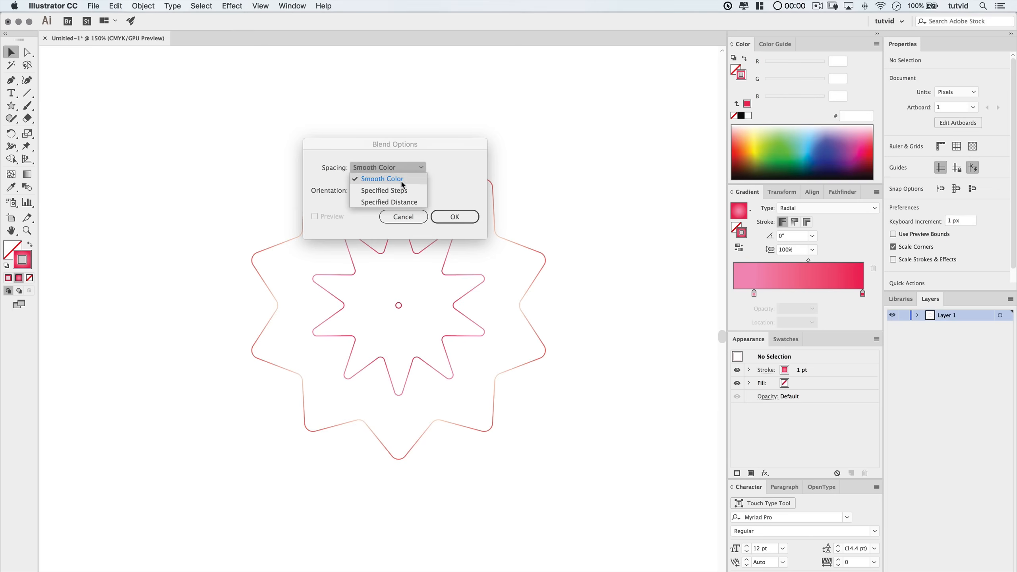
click(384, 191)
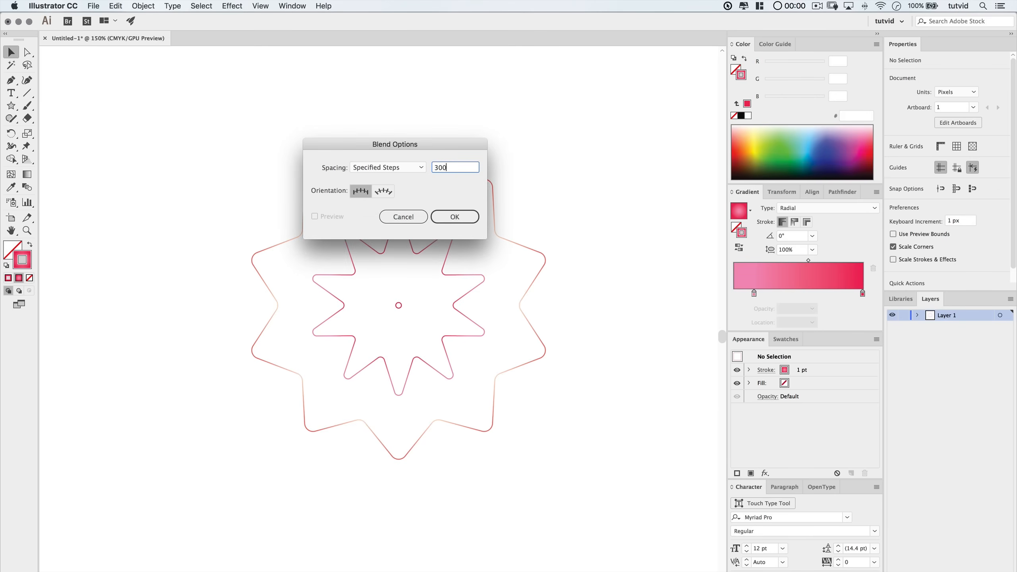
click(455, 217)
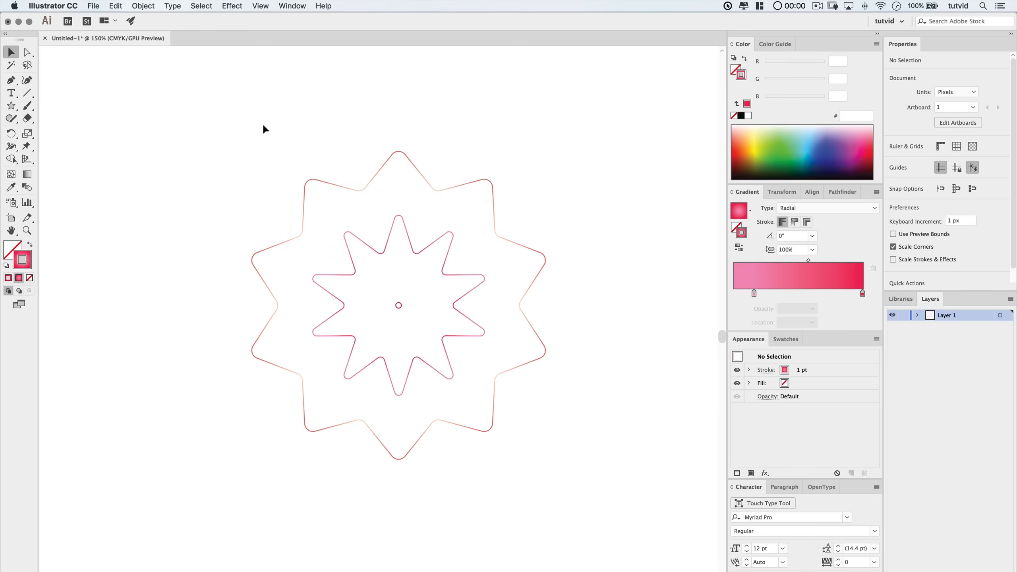
Blend the outer star into the inner star and apply a 75% Pucker & Bloat
click(399, 305)
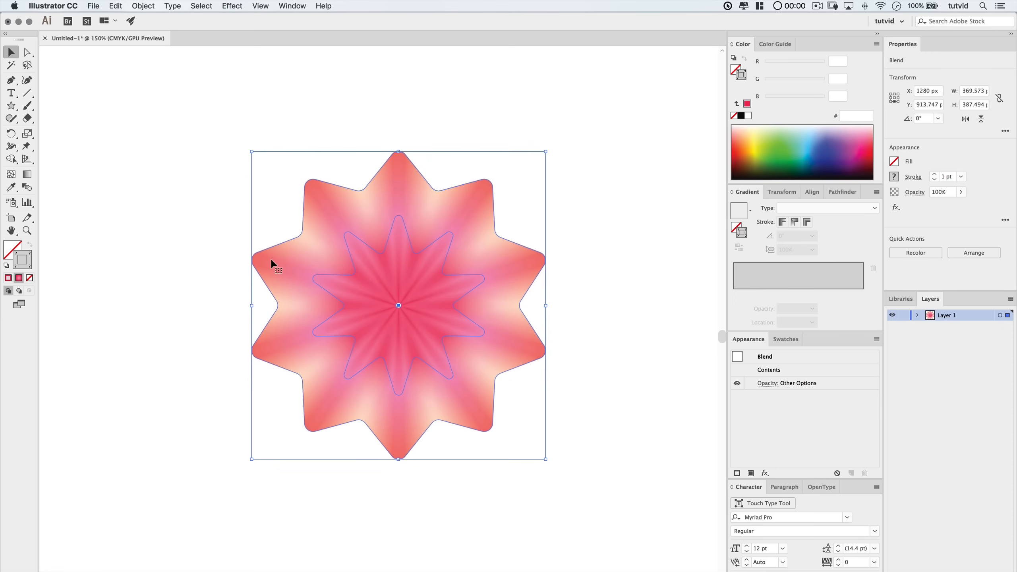
mouse_move(237, 203)
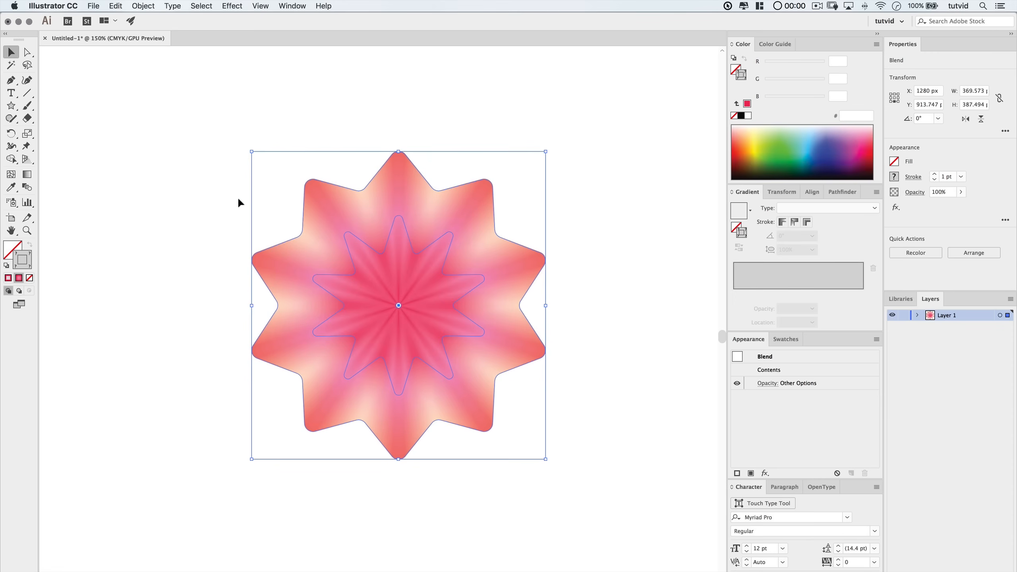
mouse_move(230, 10)
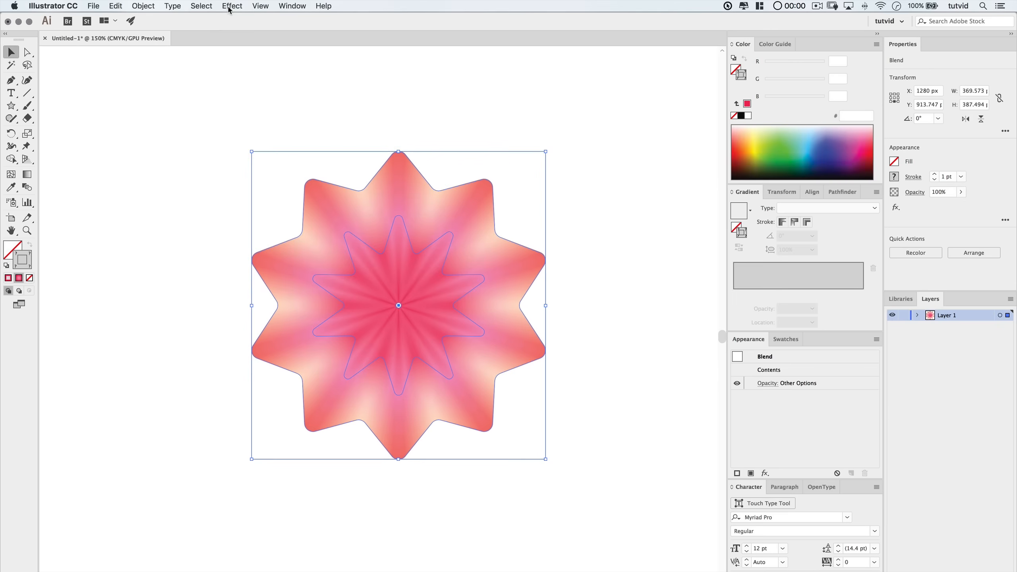
click(232, 5)
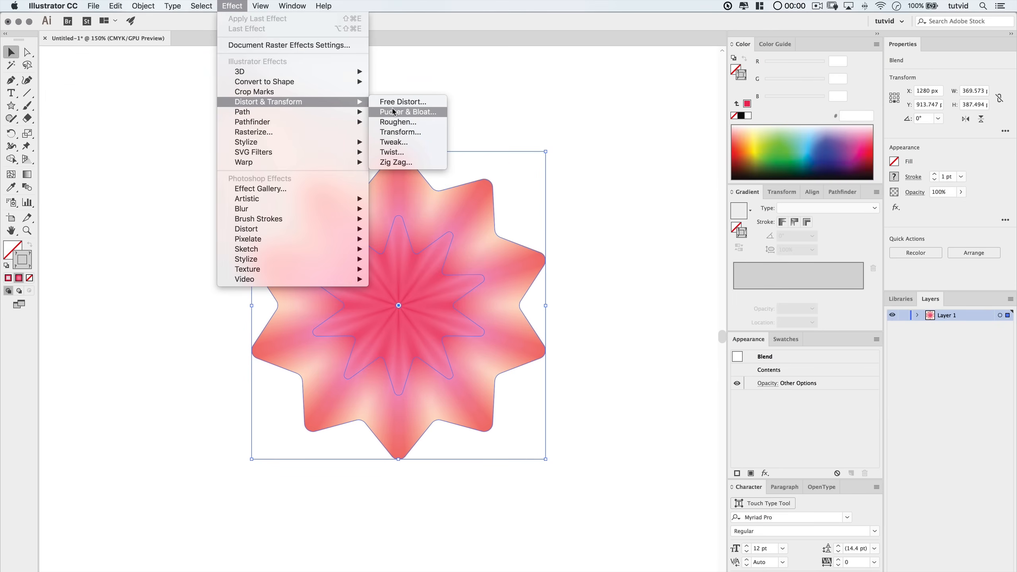
click(407, 111)
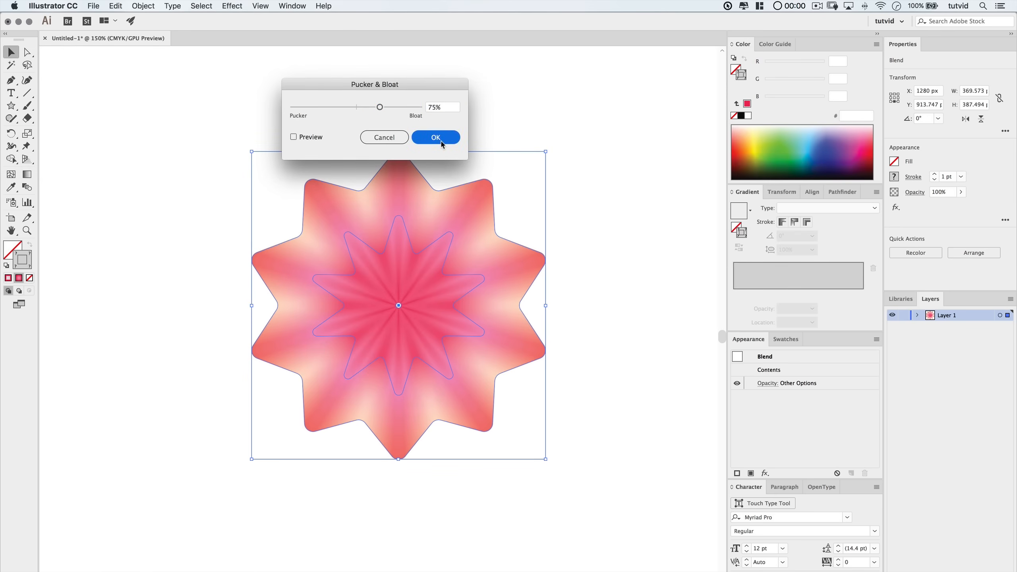
click(436, 137)
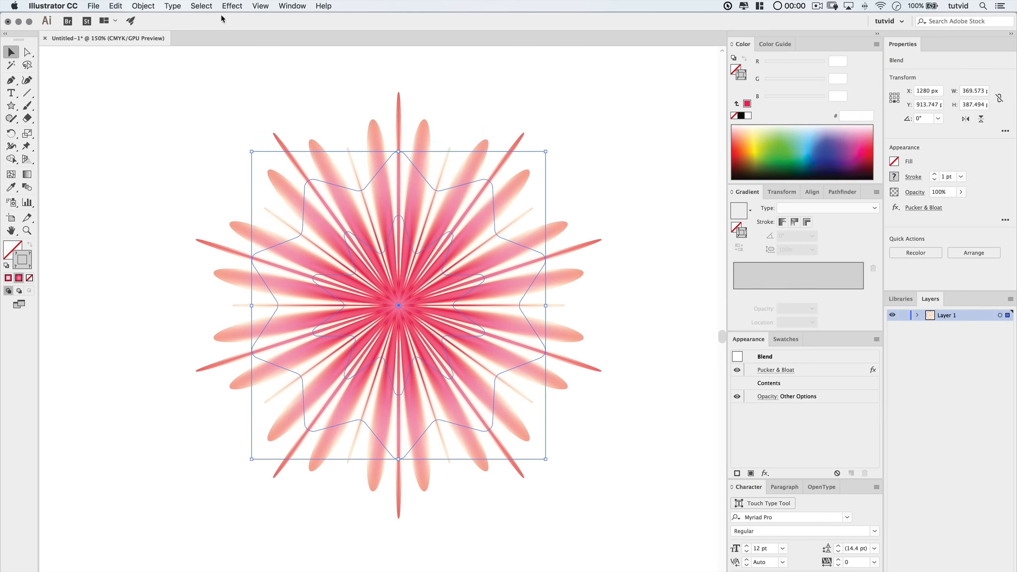
click(232, 6)
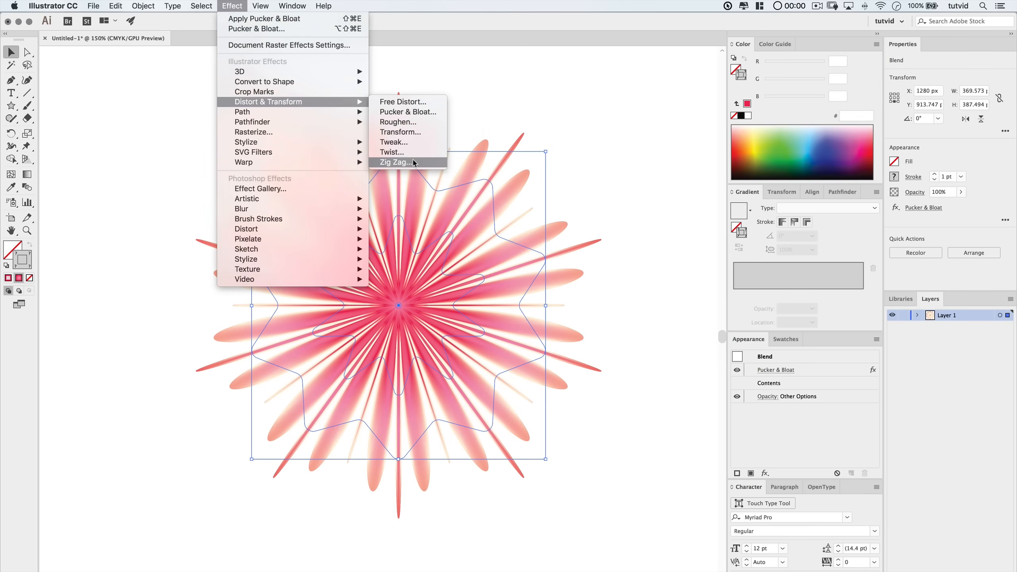
Apply a smooth Zig Zag of 21 px absolute size with 7 ridges
click(393, 162)
text(7)
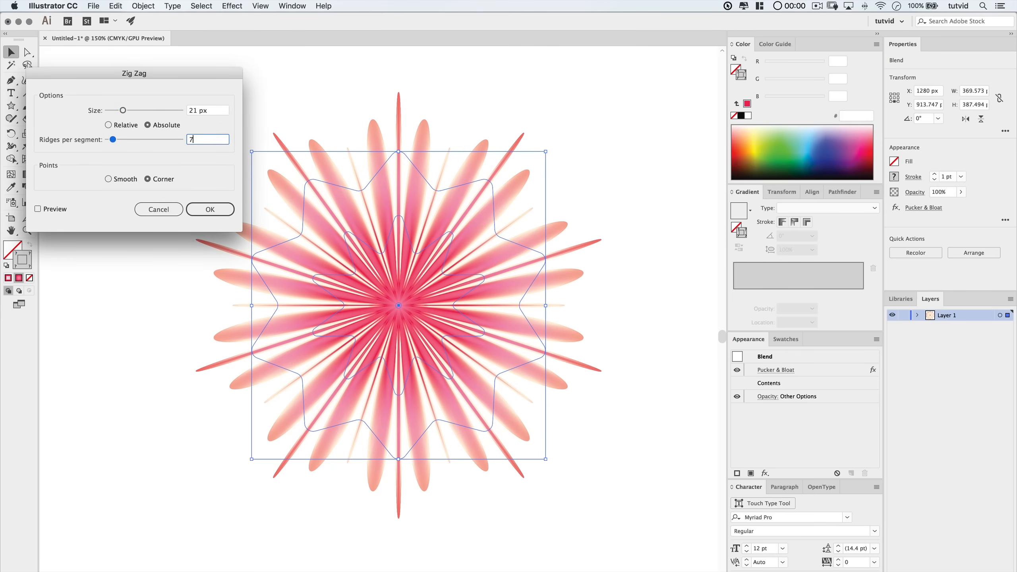
click(108, 179)
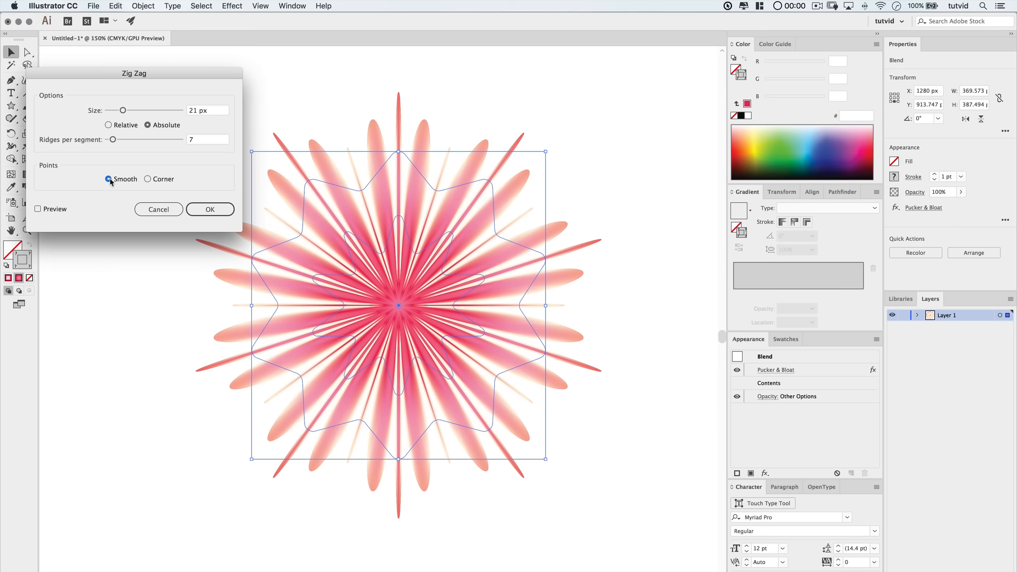
click(211, 209)
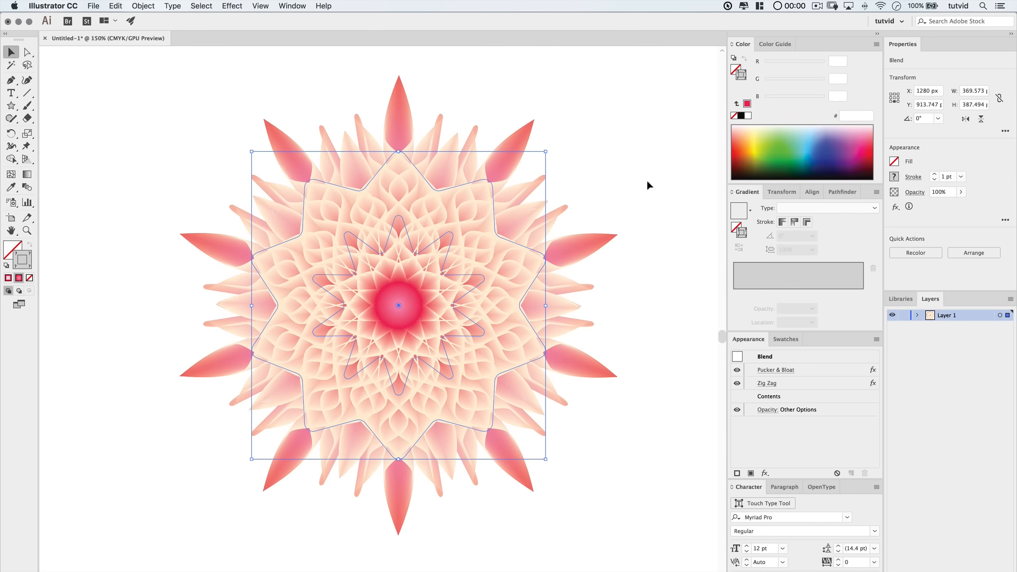
click(649, 186)
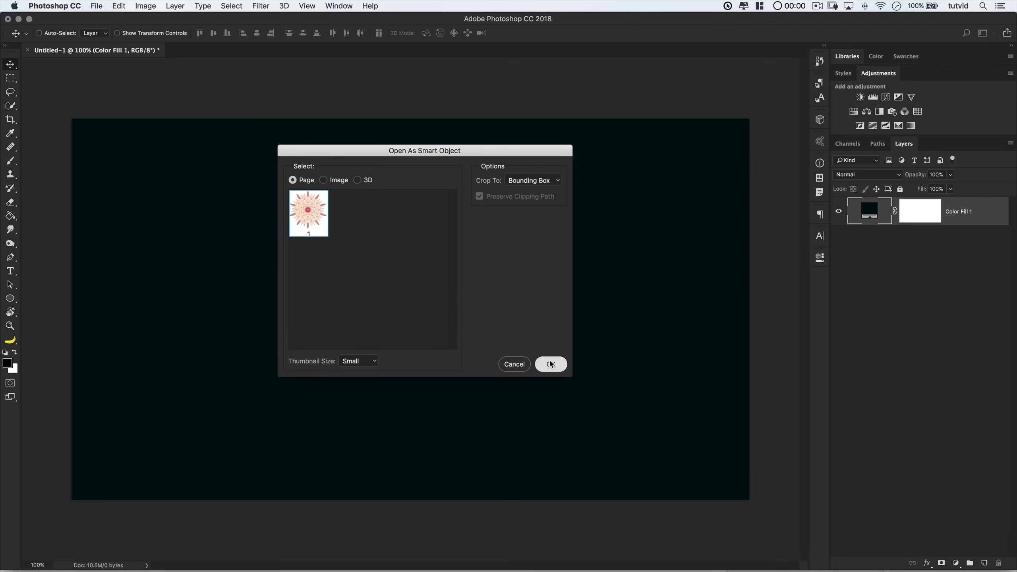
Paste the flower as a Smart Object and switch Color Balance to Shadows
click(551, 364)
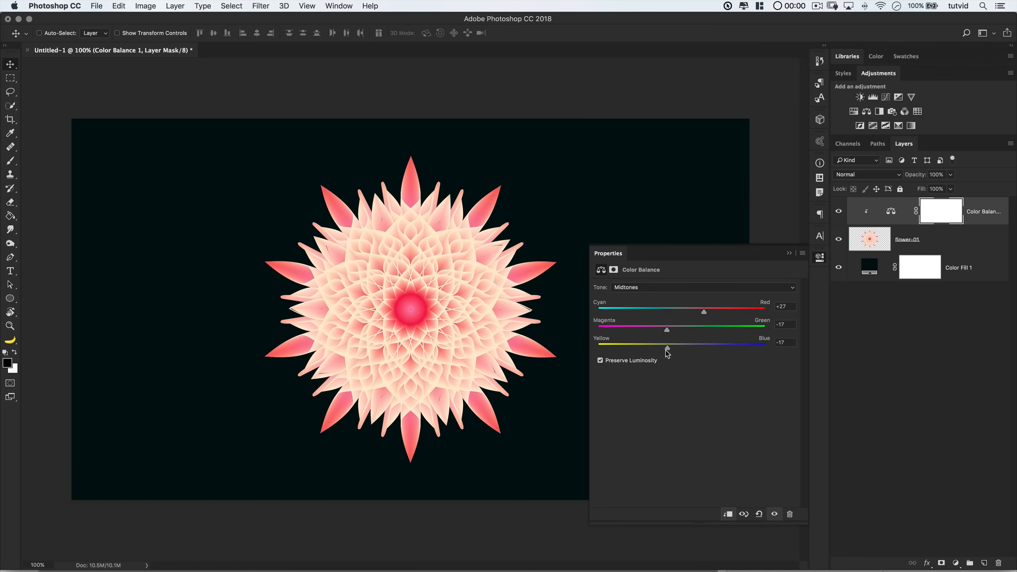
click(703, 288)
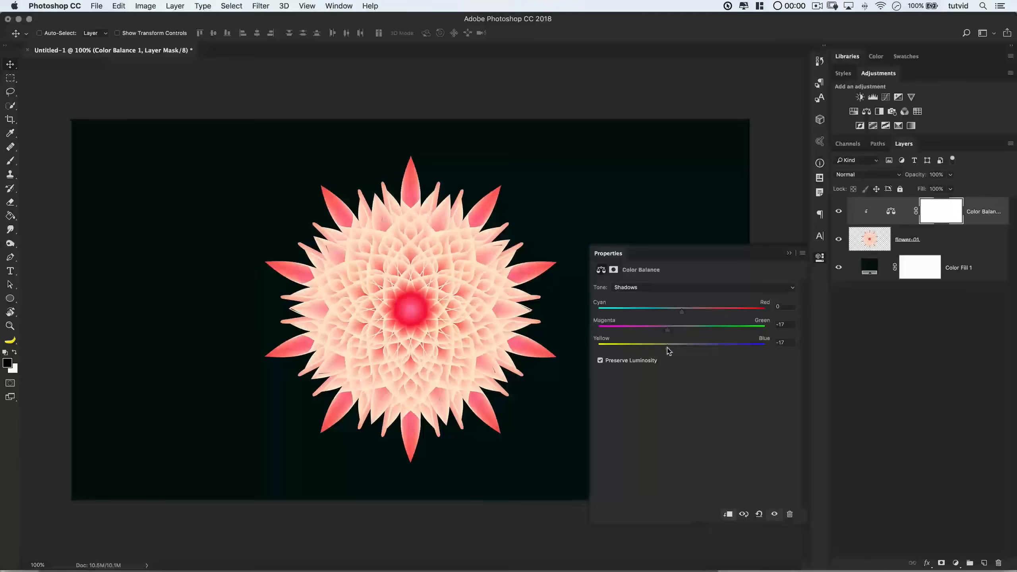
click(702, 287)
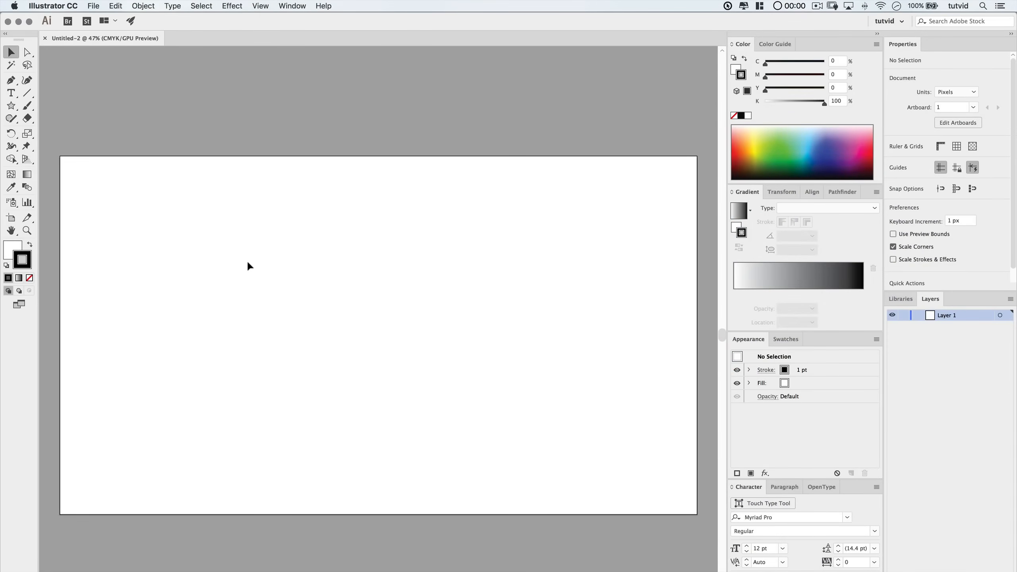
Draw a 140 × 140 px circle with the Ellipse tool
click(10, 106)
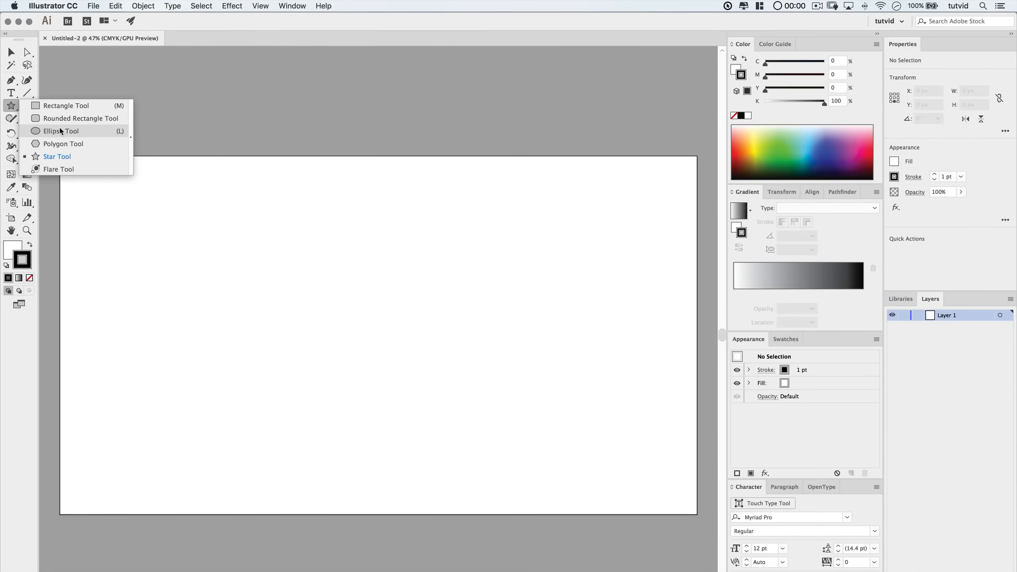
click(61, 131)
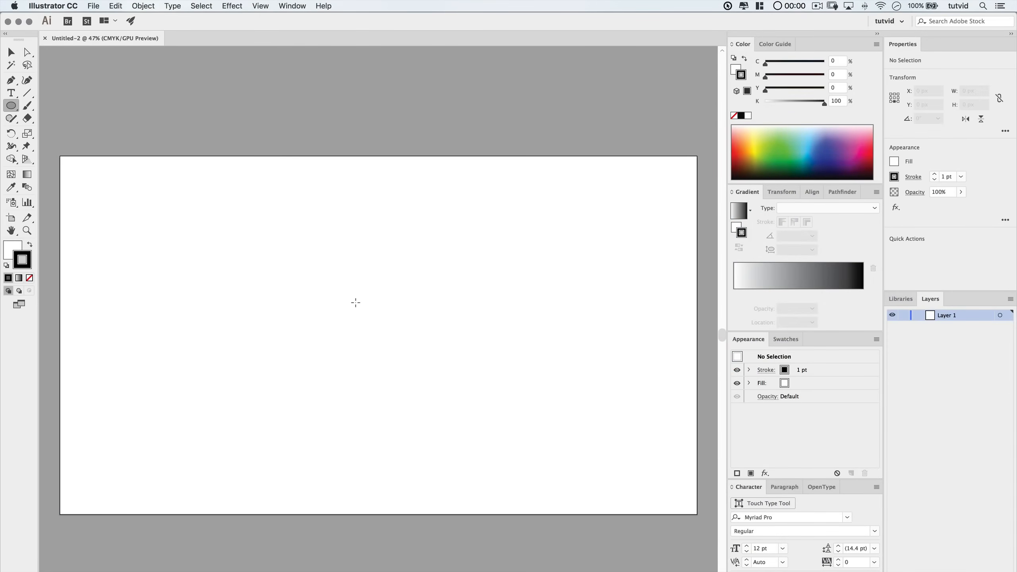
click(354, 303)
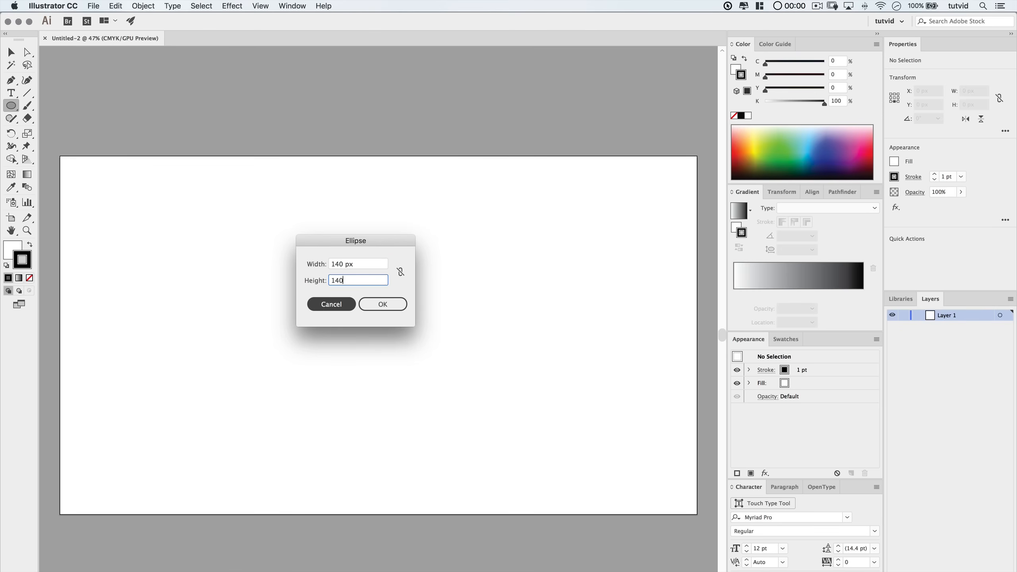
click(383, 304)
text(10)
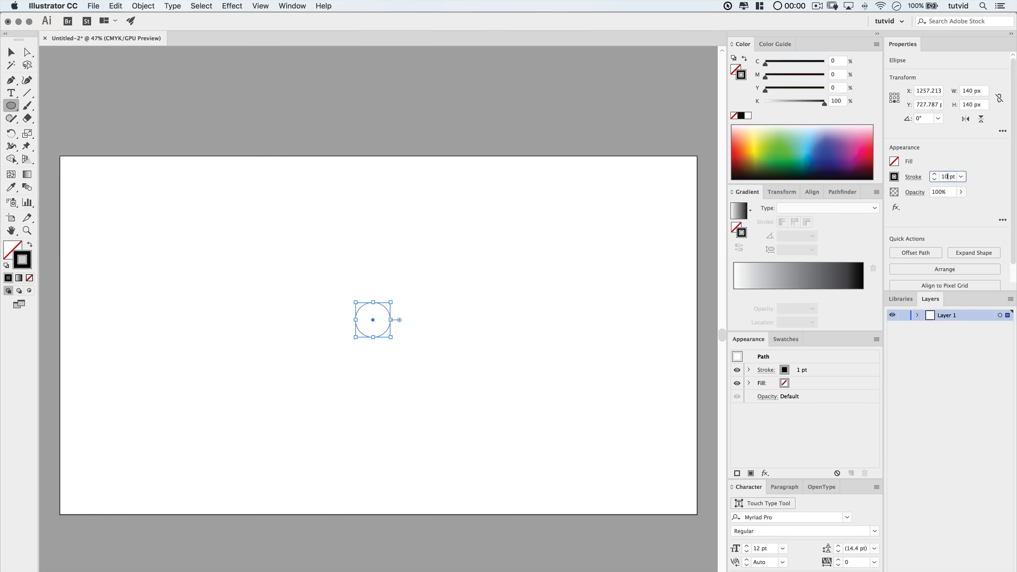
Draw a 12-point star with radii 450 px and 250 px
click(10, 105)
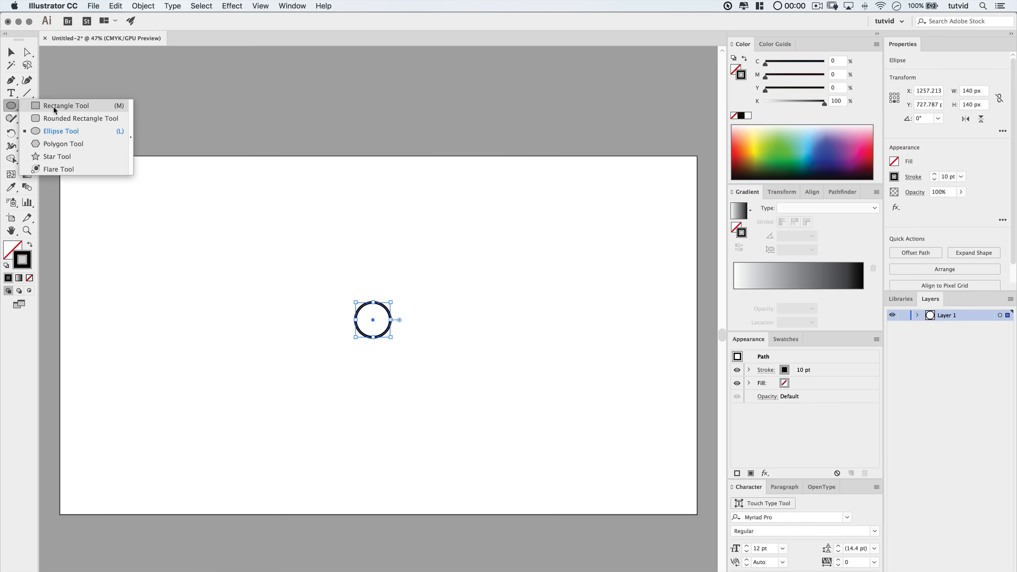
click(56, 157)
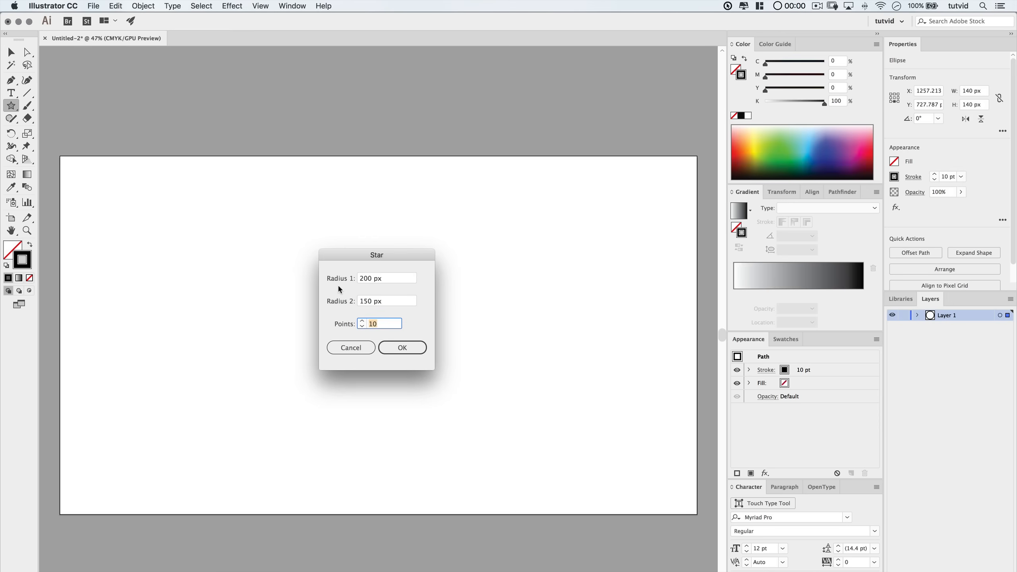
click(386, 278)
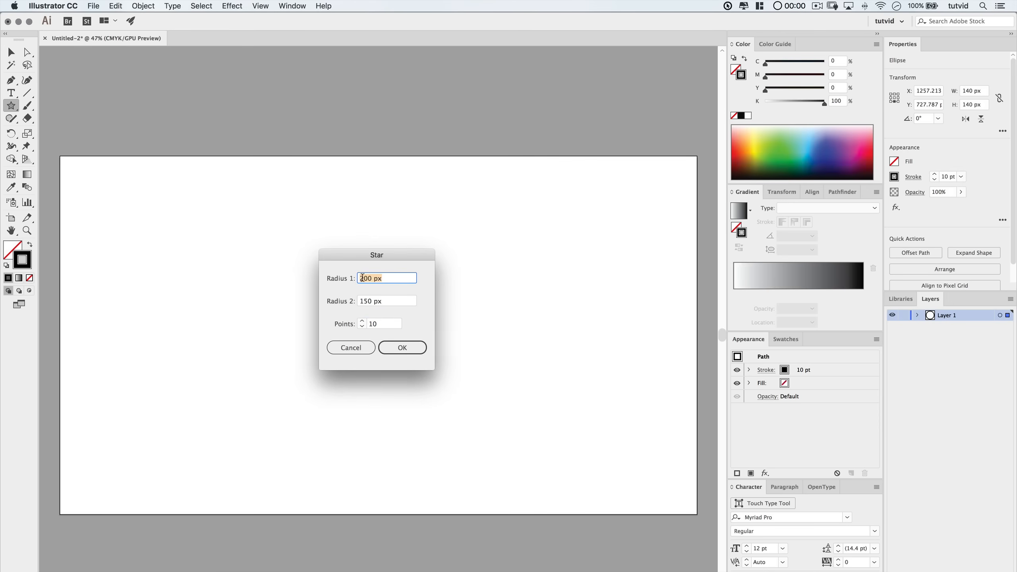
key(Tab)
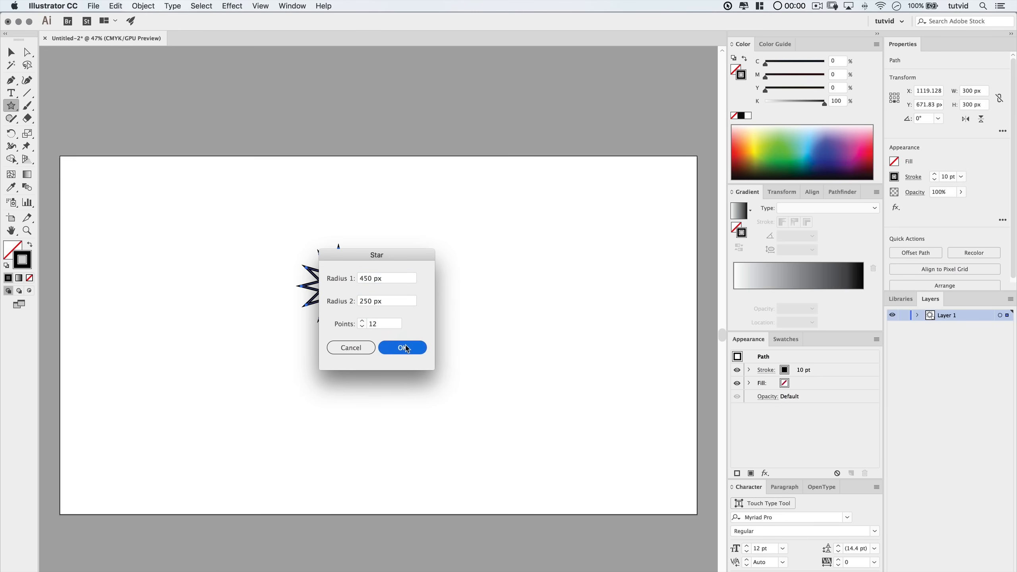
click(402, 348)
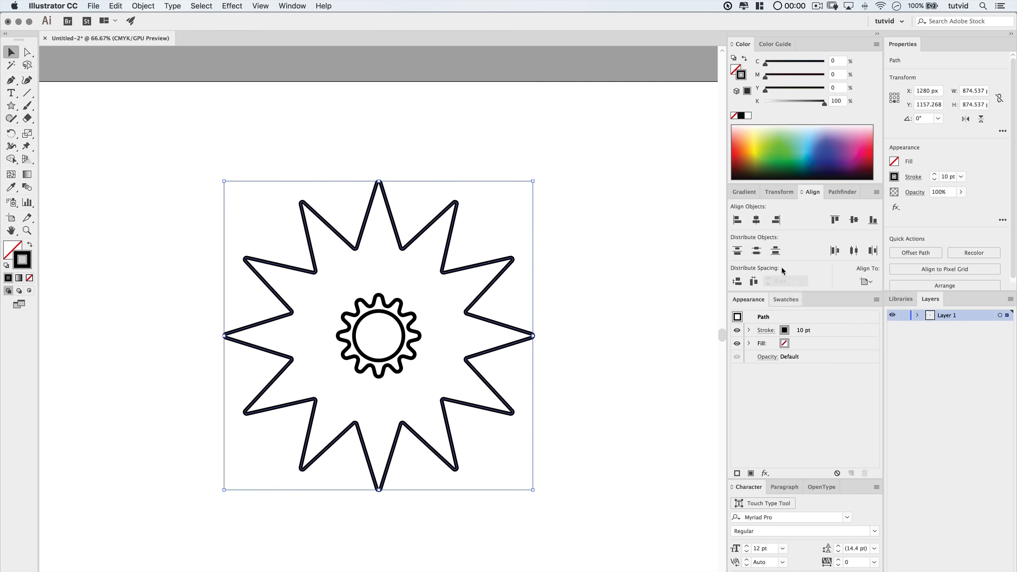
Apply a gradient to the large star's stroke
click(744, 192)
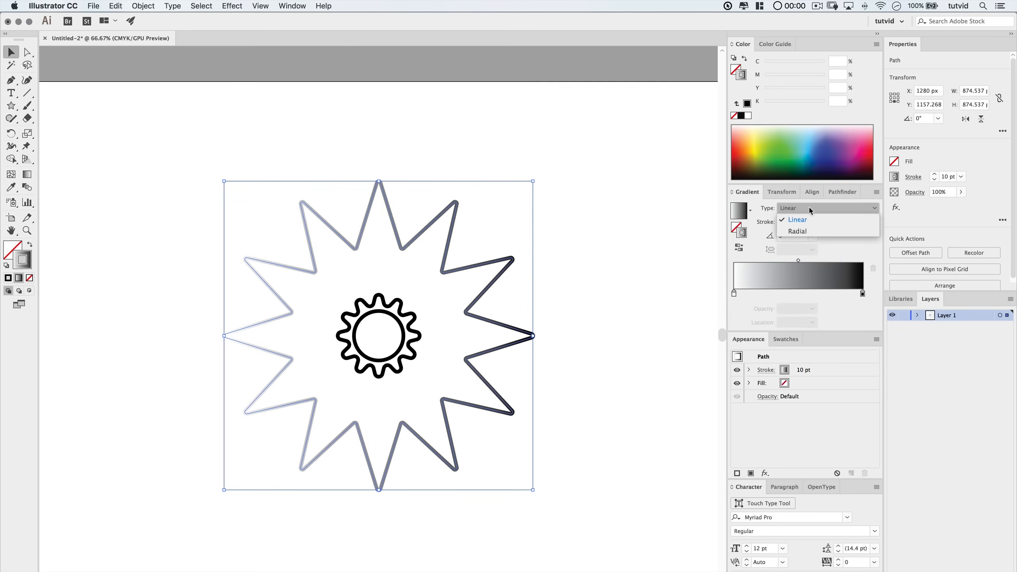
Give the star a radial pale gradient stroke with a #FEE6D4 stop
click(798, 231)
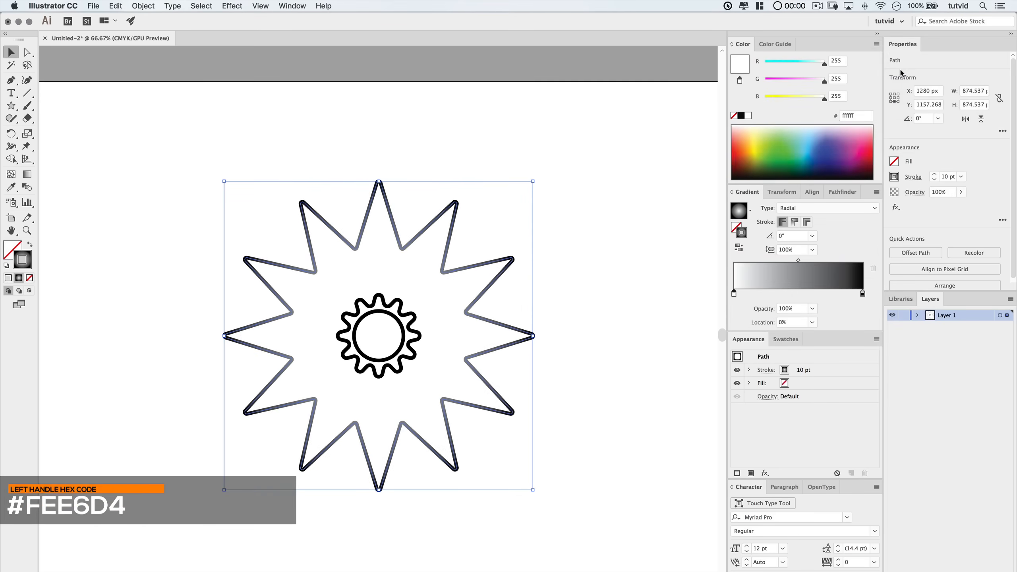
text(fee6d4)
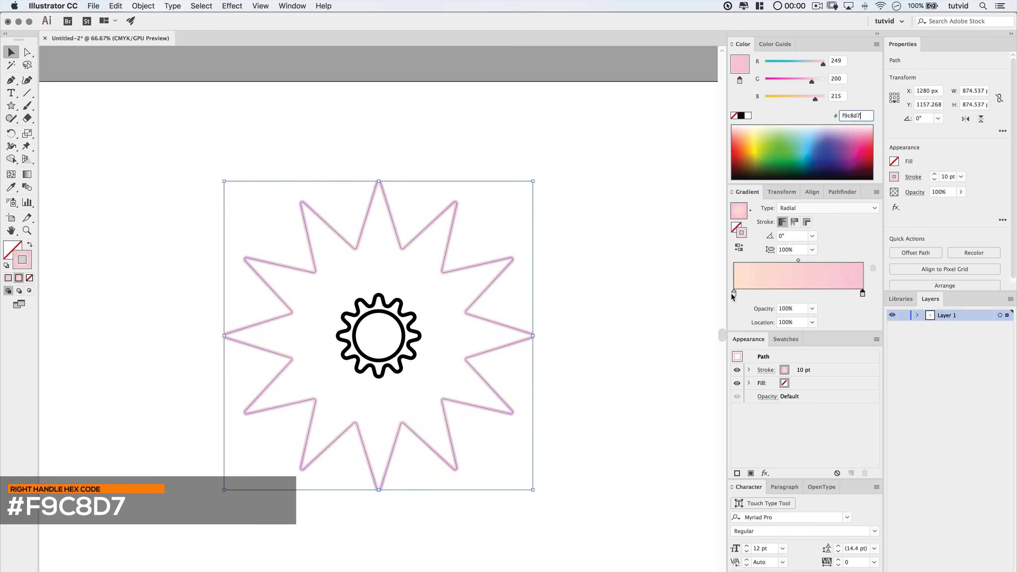
drag(862, 292, 845, 292)
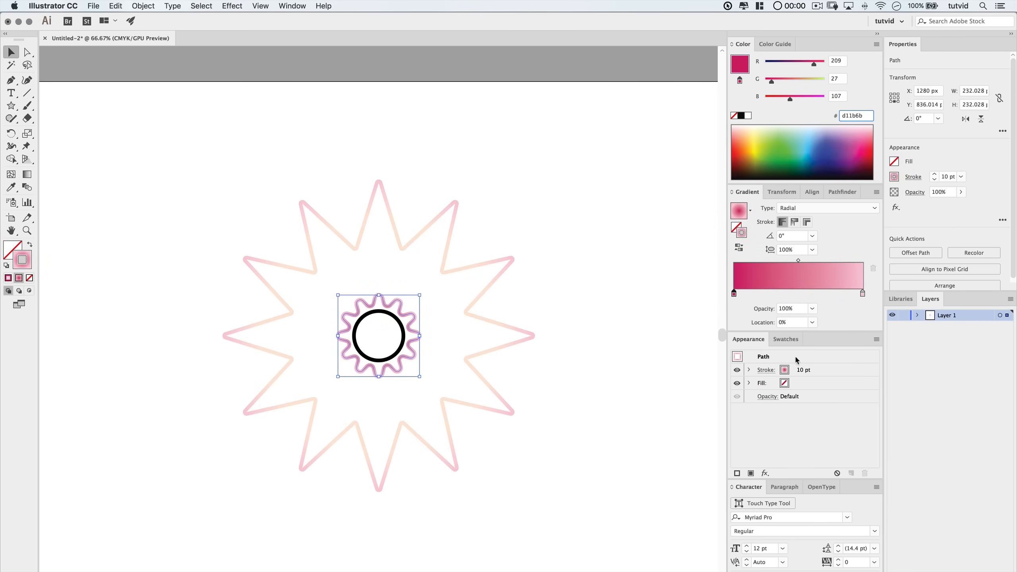
Recolour the wavy ring's gradient stops to deep magenta shades
click(862, 293)
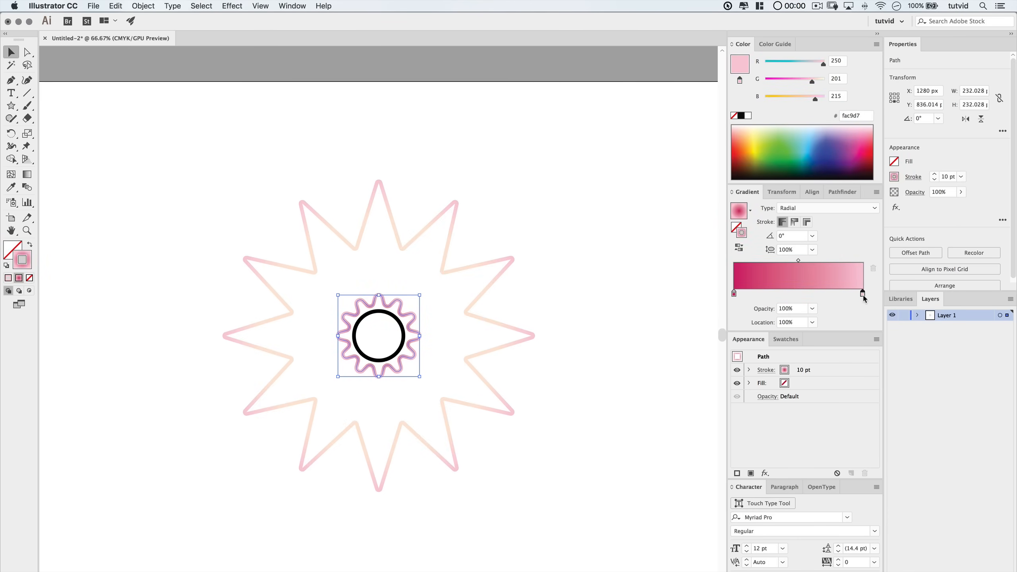
click(838, 61)
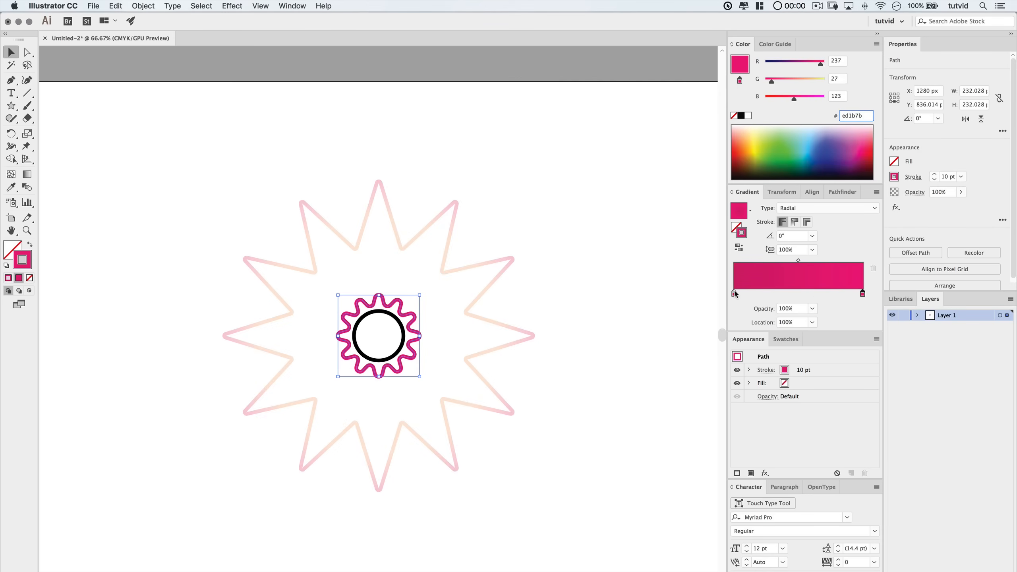
drag(861, 293, 799, 293)
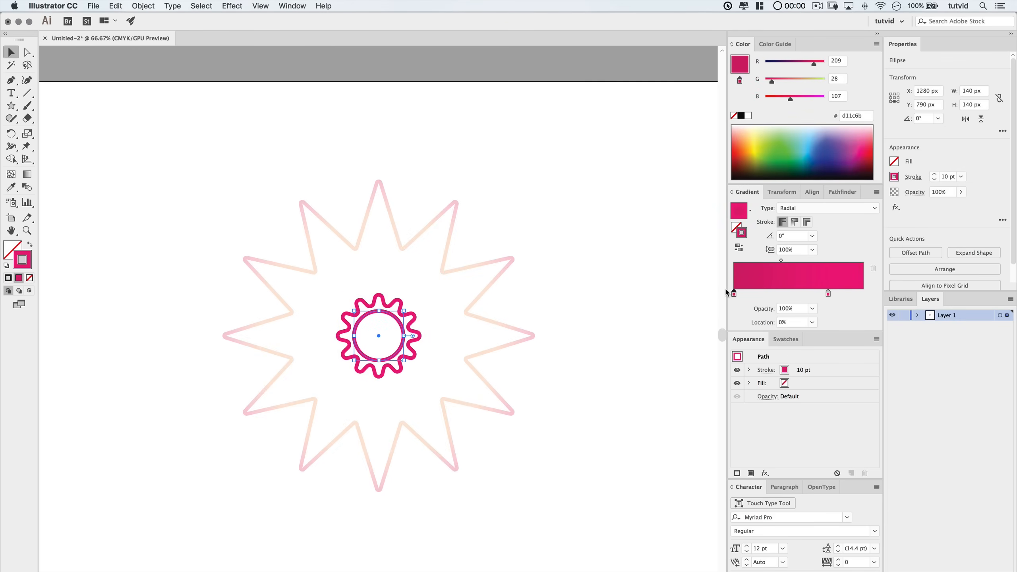
Make the circle's gradient start stop pale peach and move it to about 71.5%
click(838, 61)
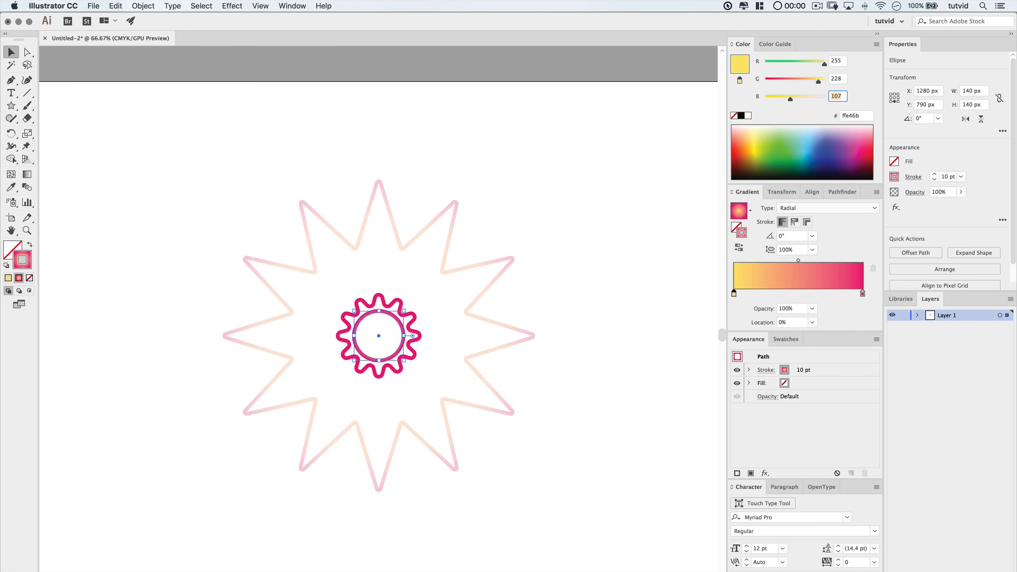
click(862, 293)
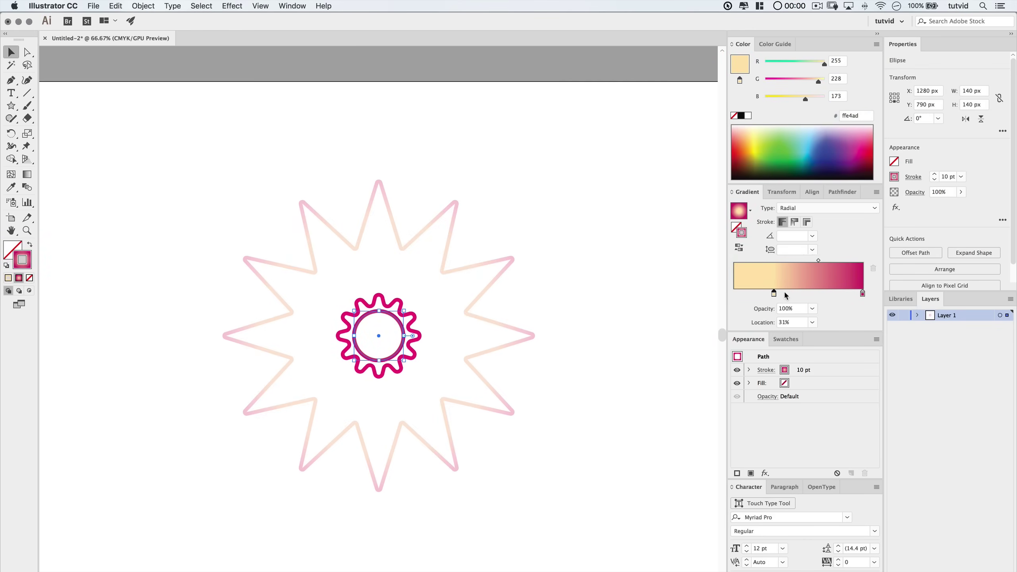
drag(774, 293, 828, 293)
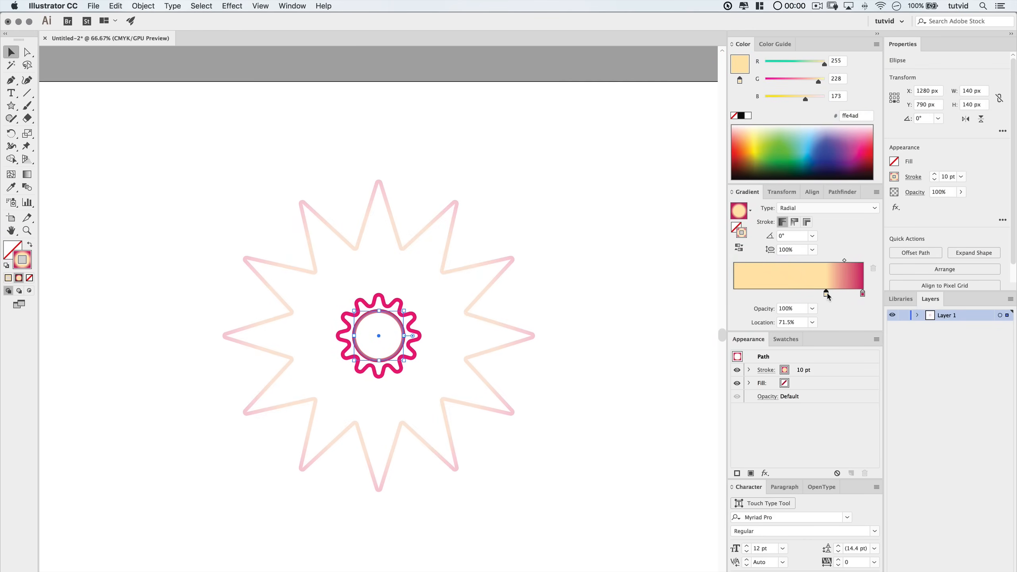
drag(827, 294, 837, 294)
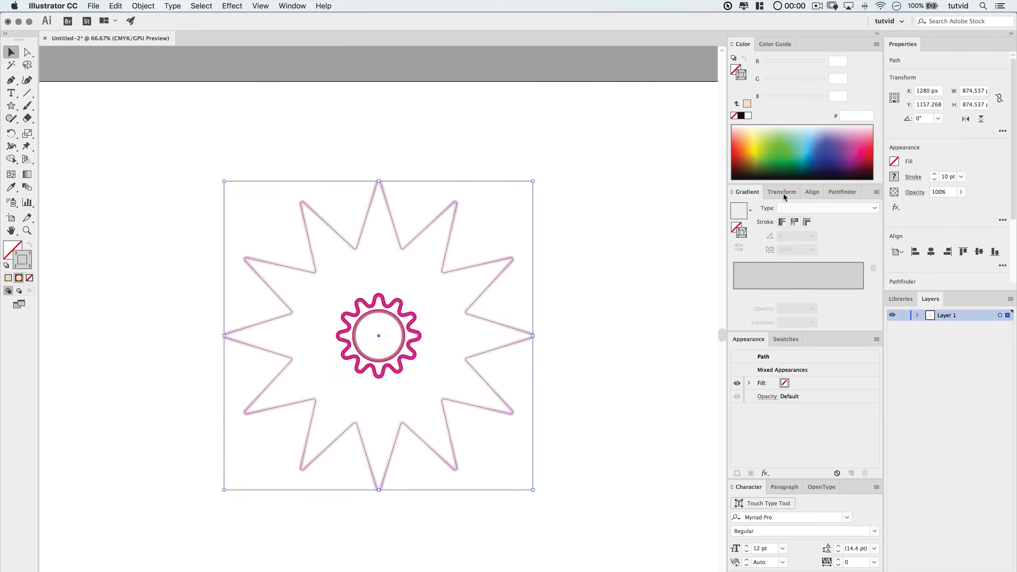
Blend the star, wavy ring and circle with Object > Blend > Make, then deselect
click(962, 177)
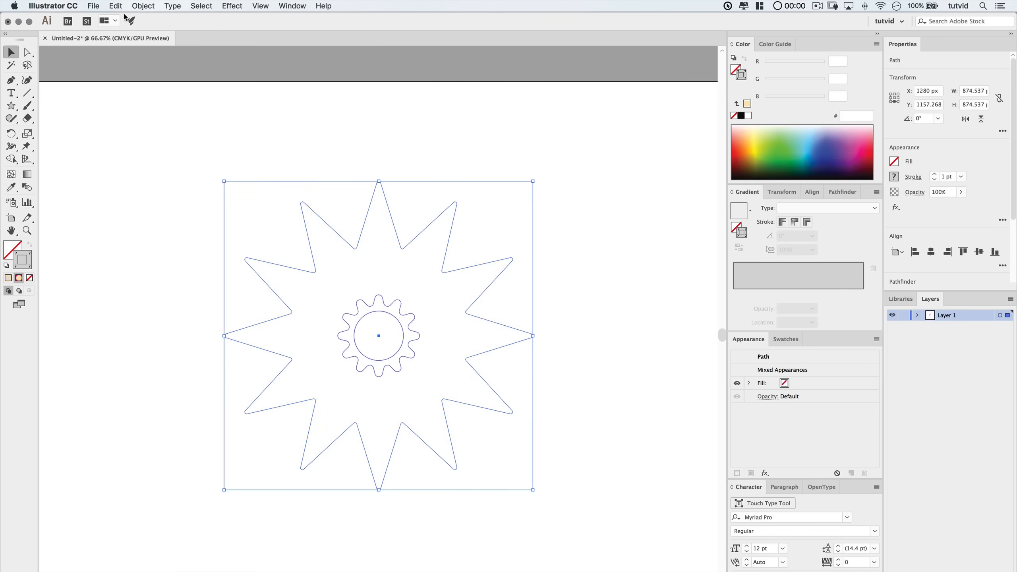
click(143, 6)
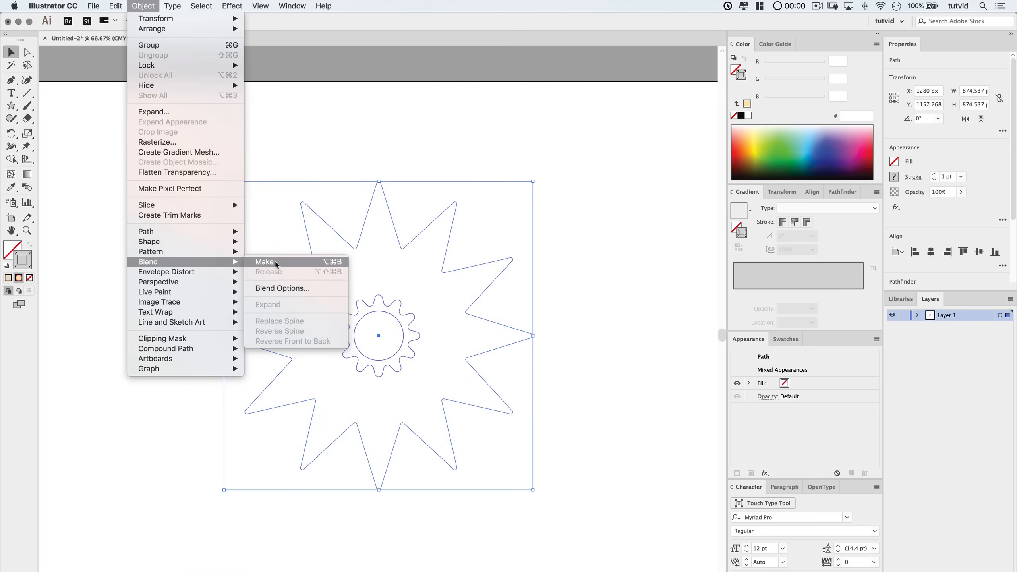
click(264, 262)
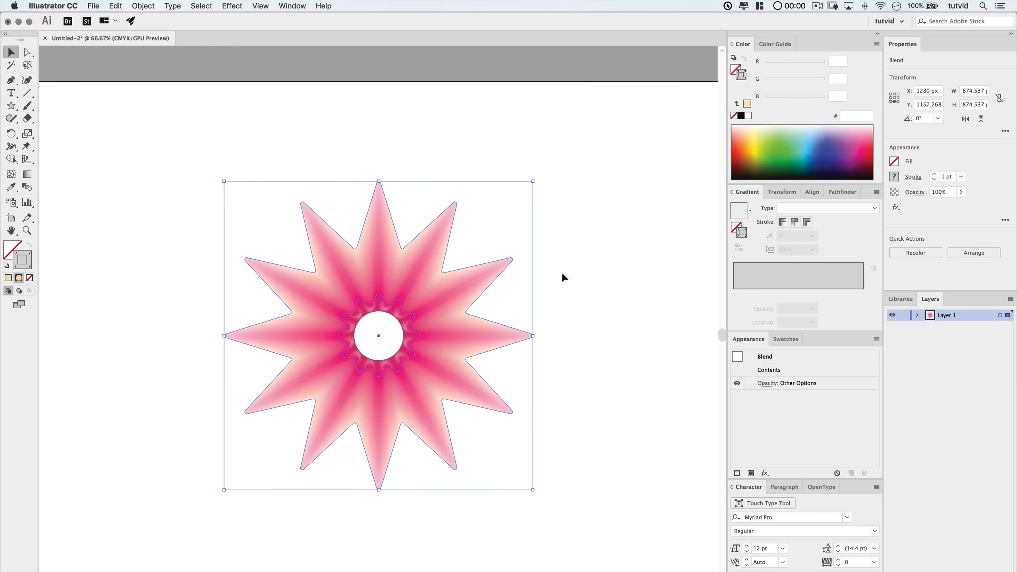
click(563, 277)
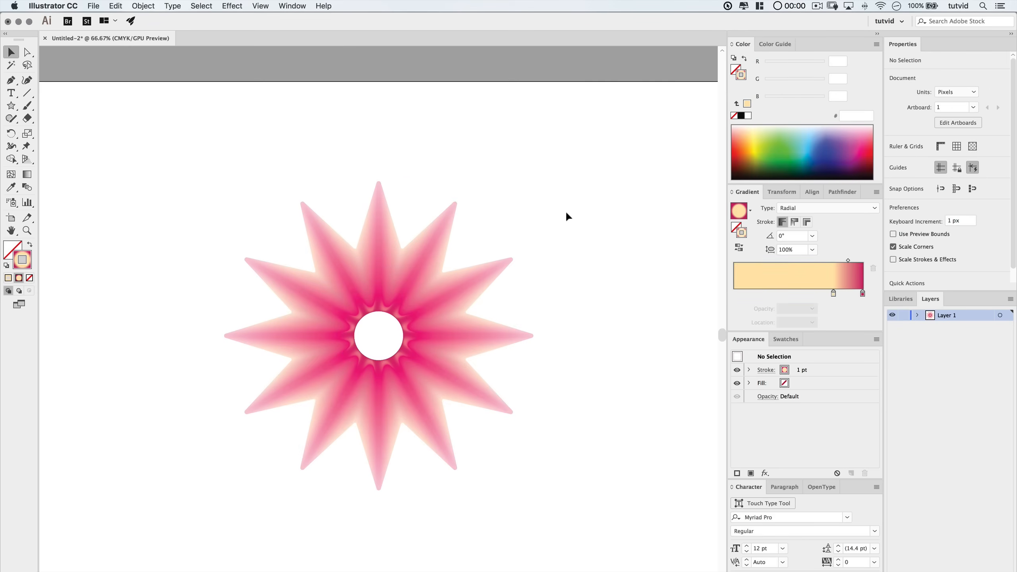
mouse_move(574, 286)
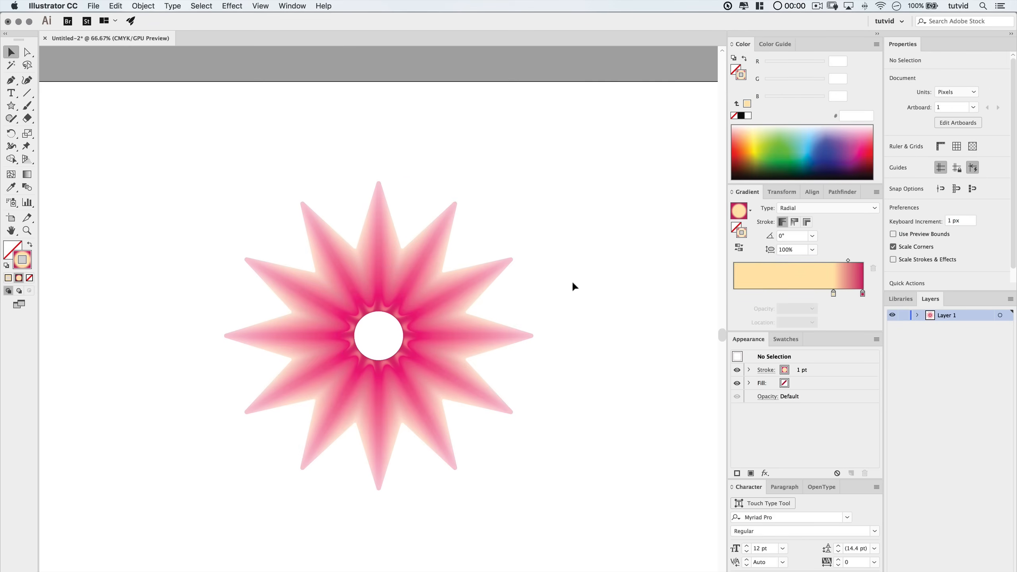
mouse_move(591, 279)
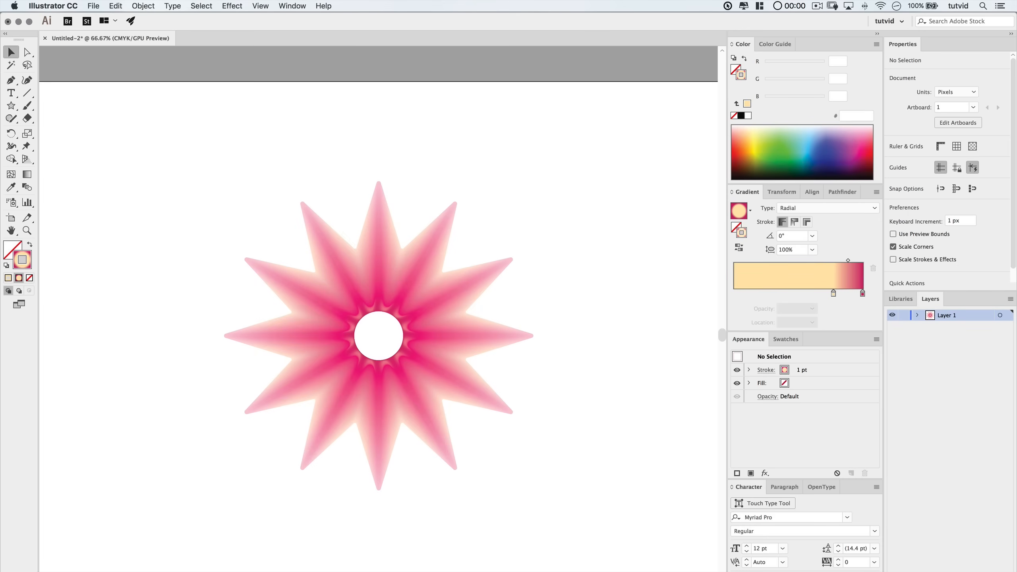
mouse_move(421, 176)
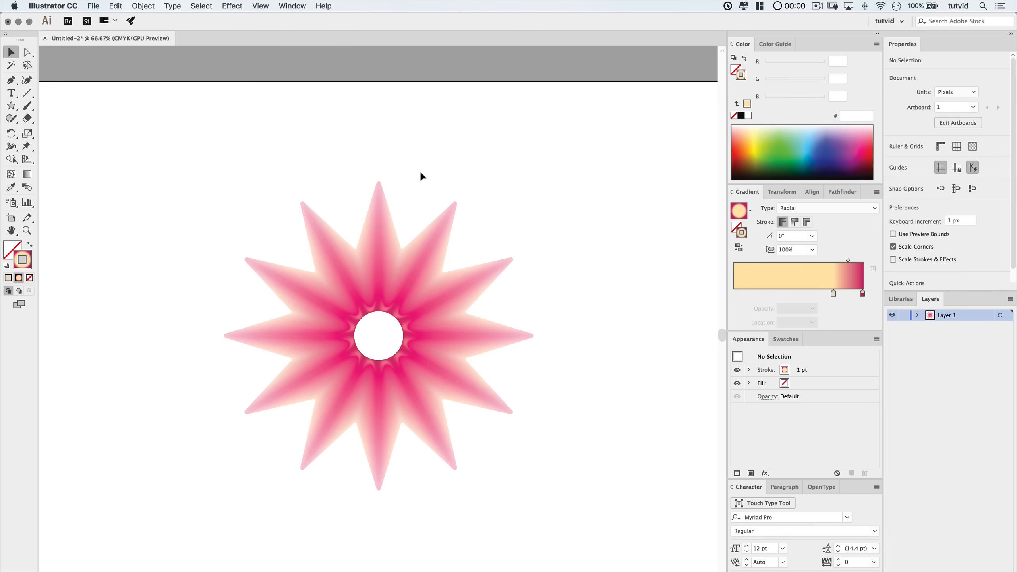
Apply a Pucker & Bloat effect that bloats the blended flower
click(378, 339)
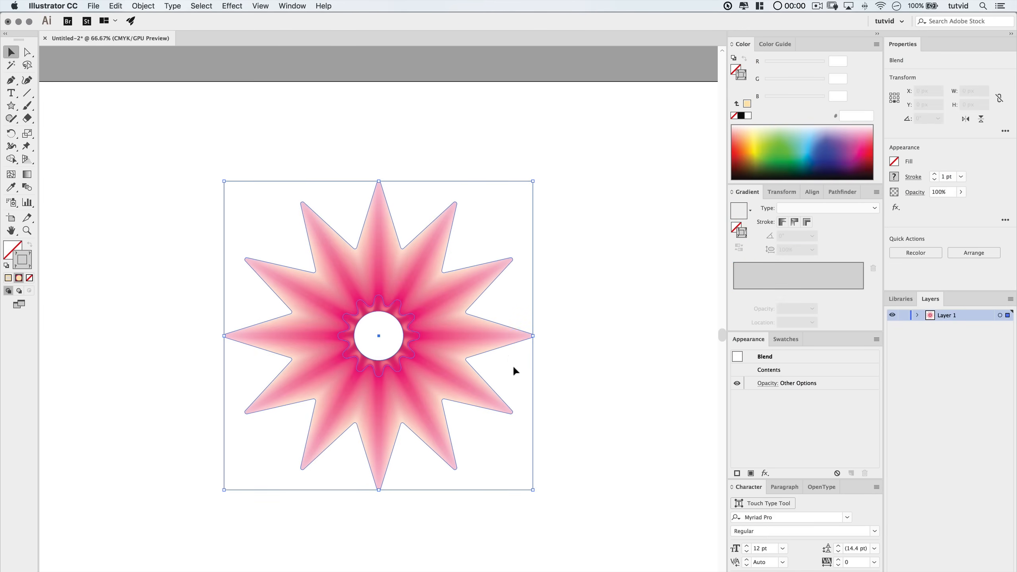
click(232, 6)
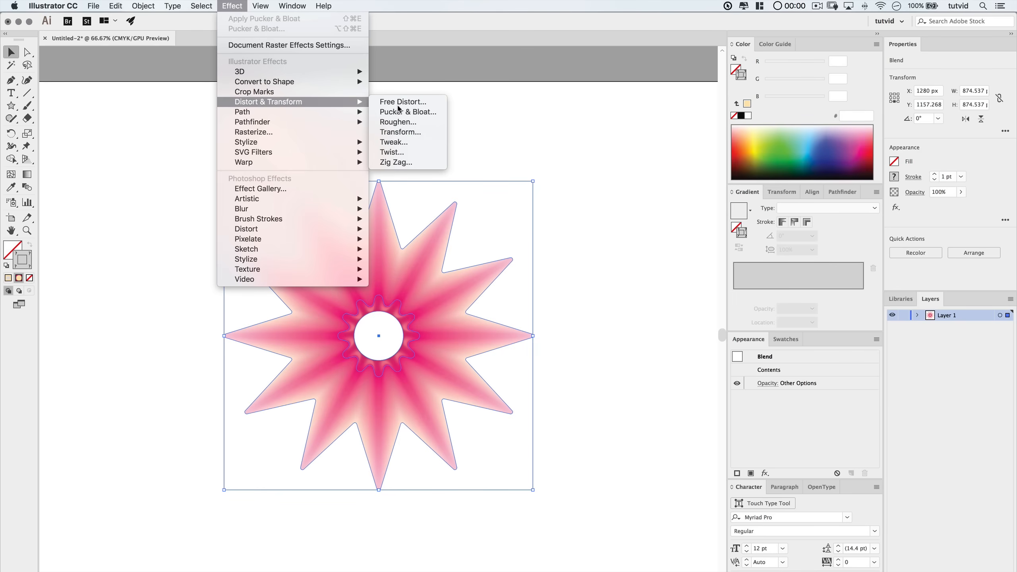
click(408, 112)
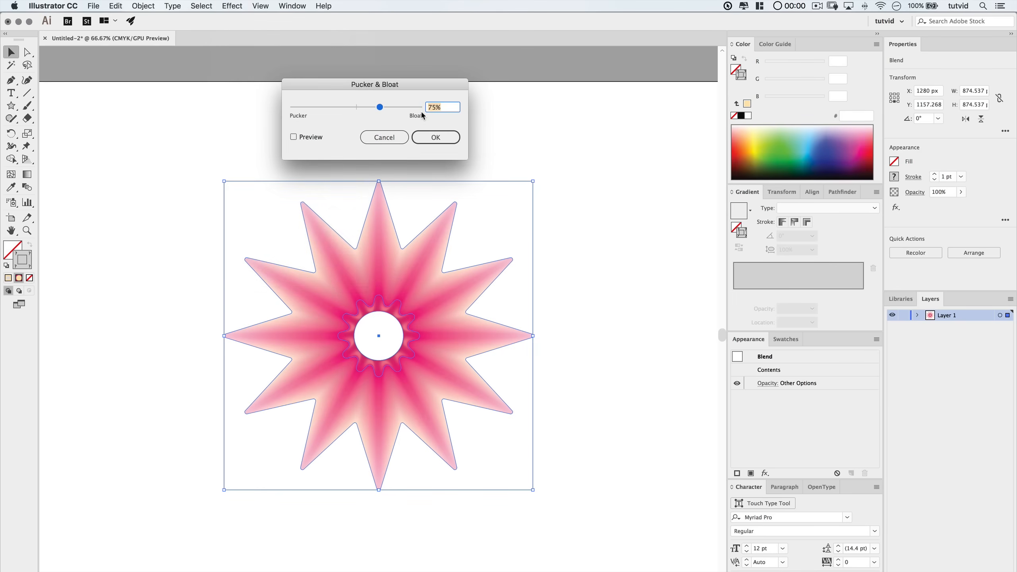
drag(380, 106, 361, 107)
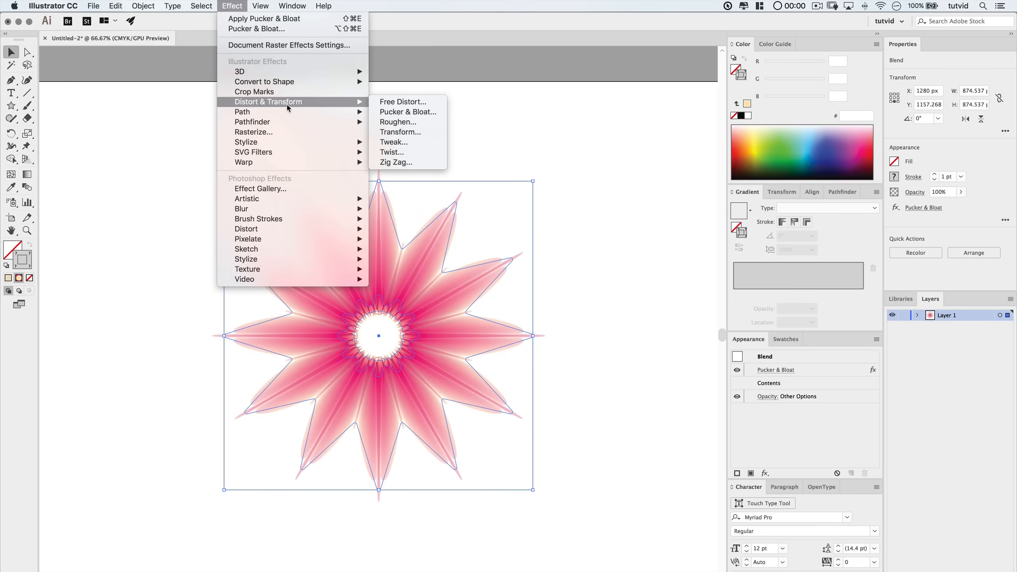
Add a Zig Zag effect with size 15 px and 3 ridges per segment
click(396, 163)
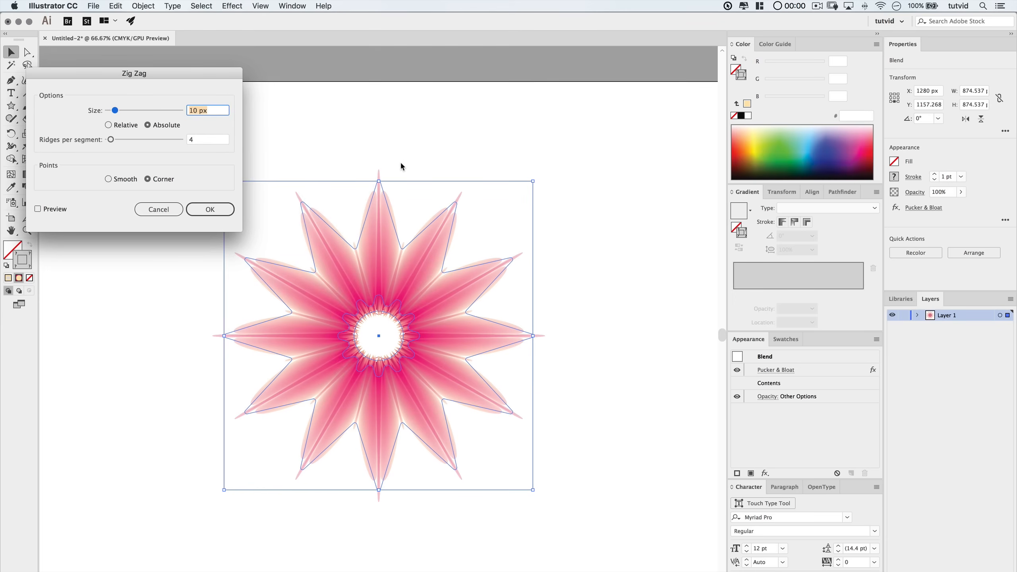
text(15)
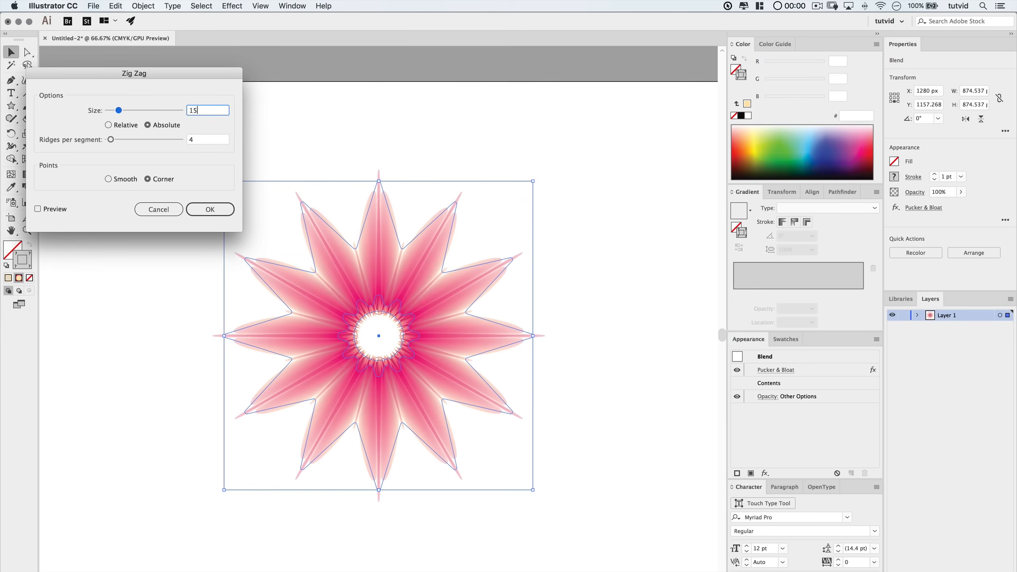
click(207, 139)
text(3)
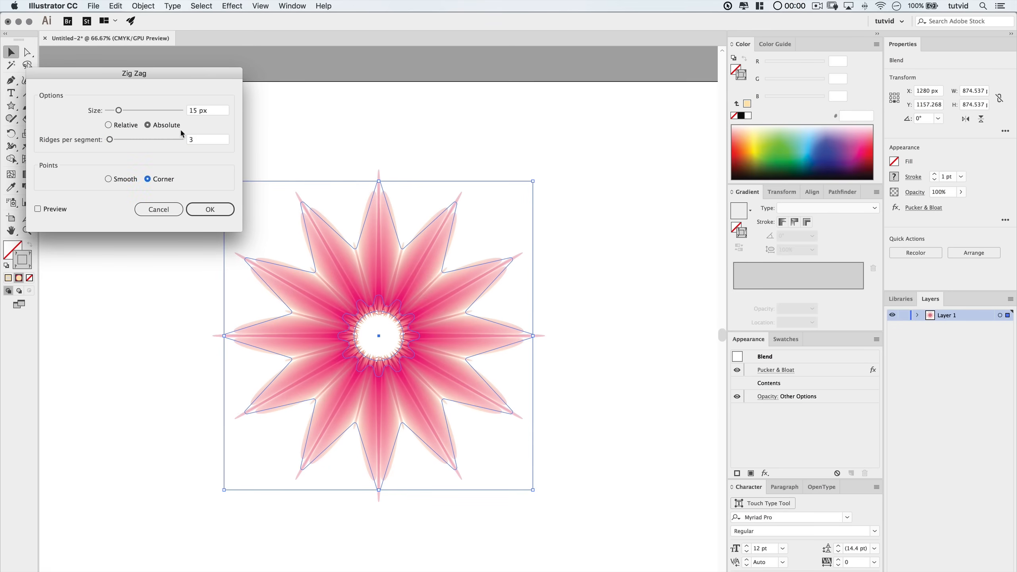
click(108, 179)
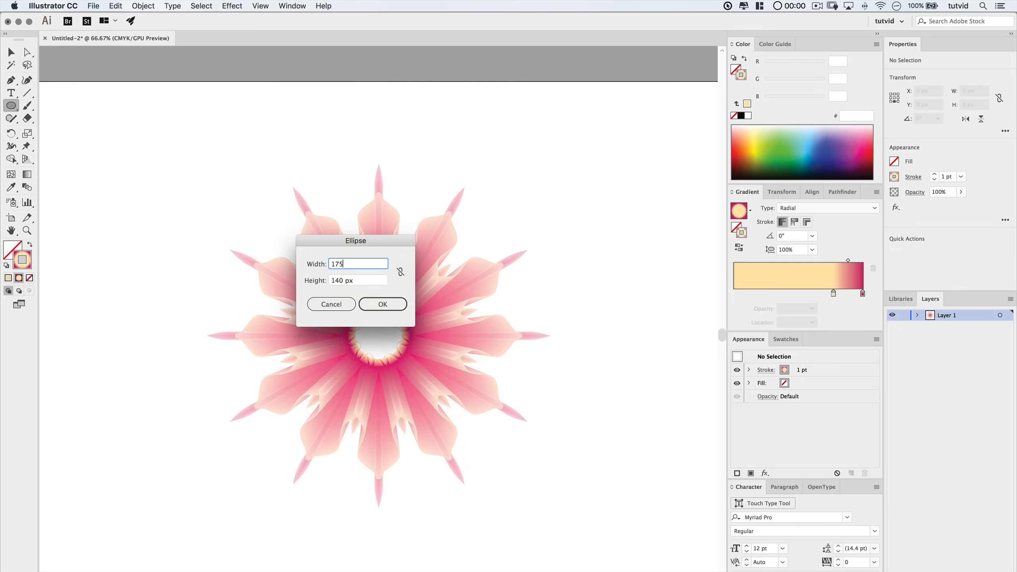
Draw a 175 × 175 px circle at the flower centre and adjust its magenta gradient
text(175)
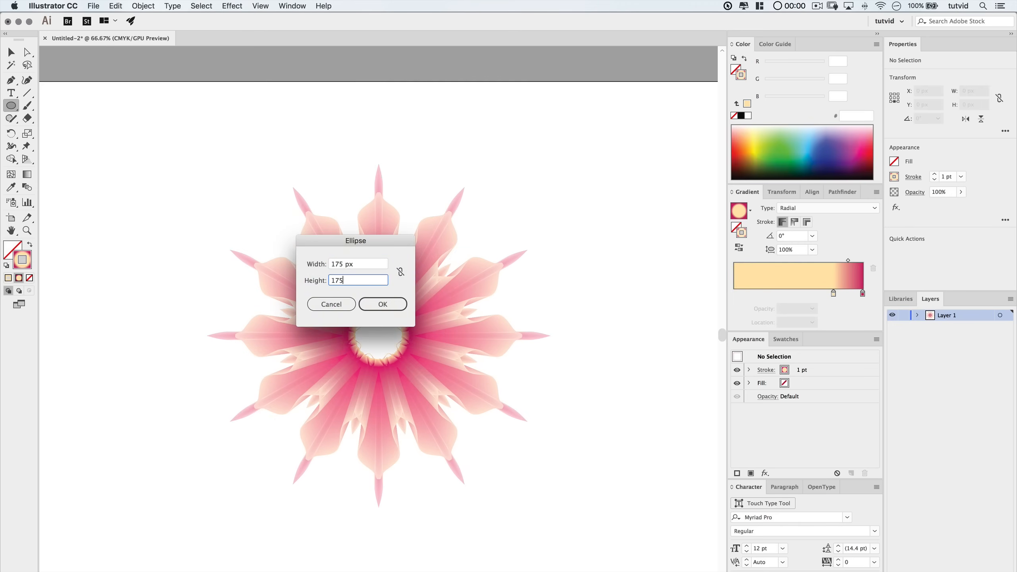
click(383, 304)
text(ef5ba1)
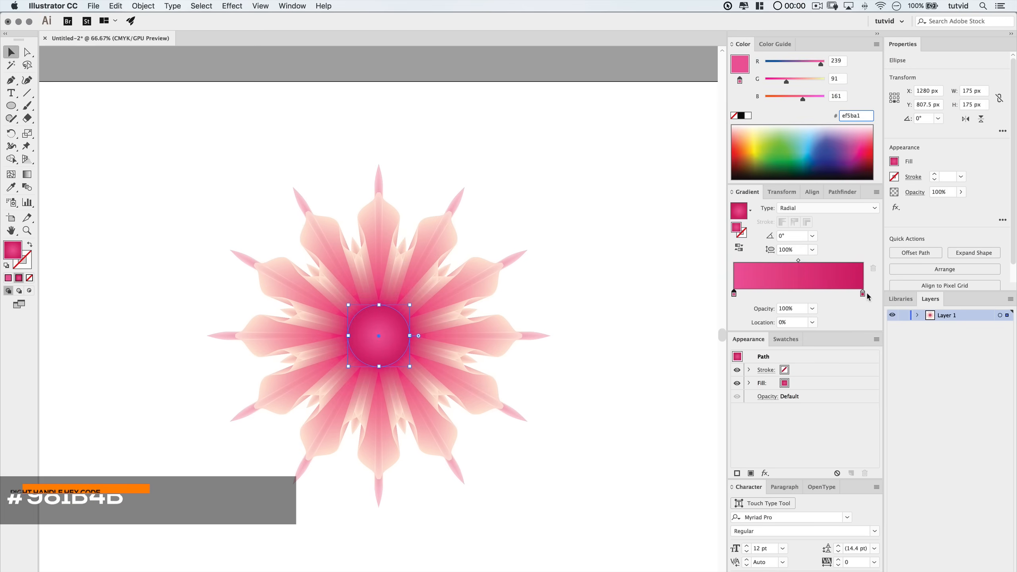
click(862, 293)
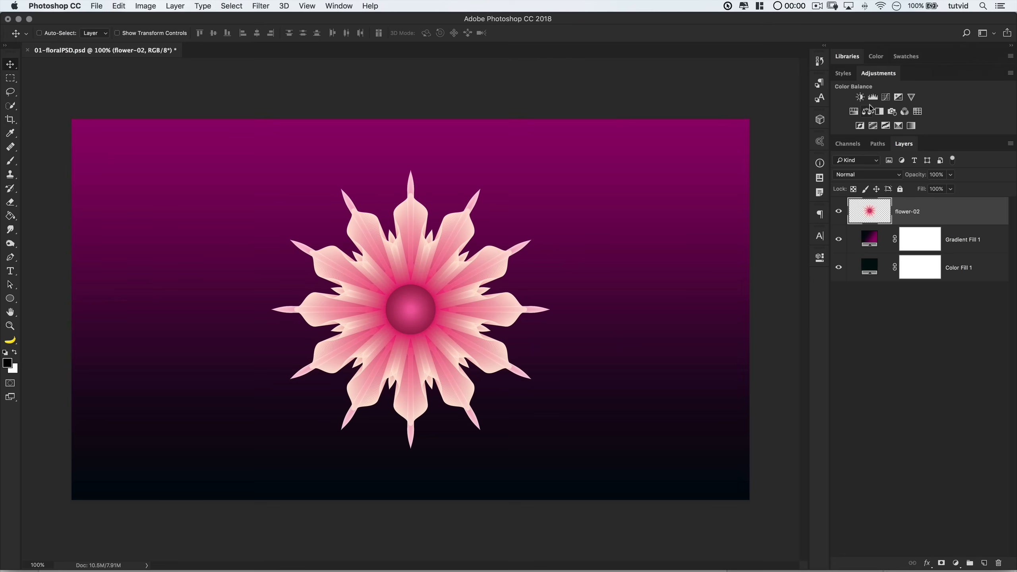
Add a Curves adjustment layer above flower-02 and drag a point on the curve
click(885, 97)
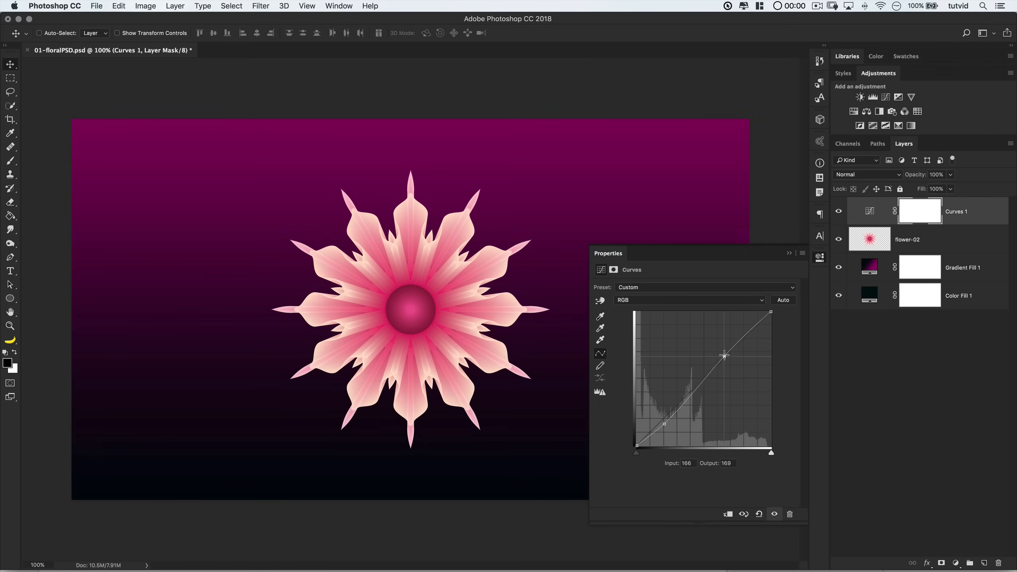
click(689, 300)
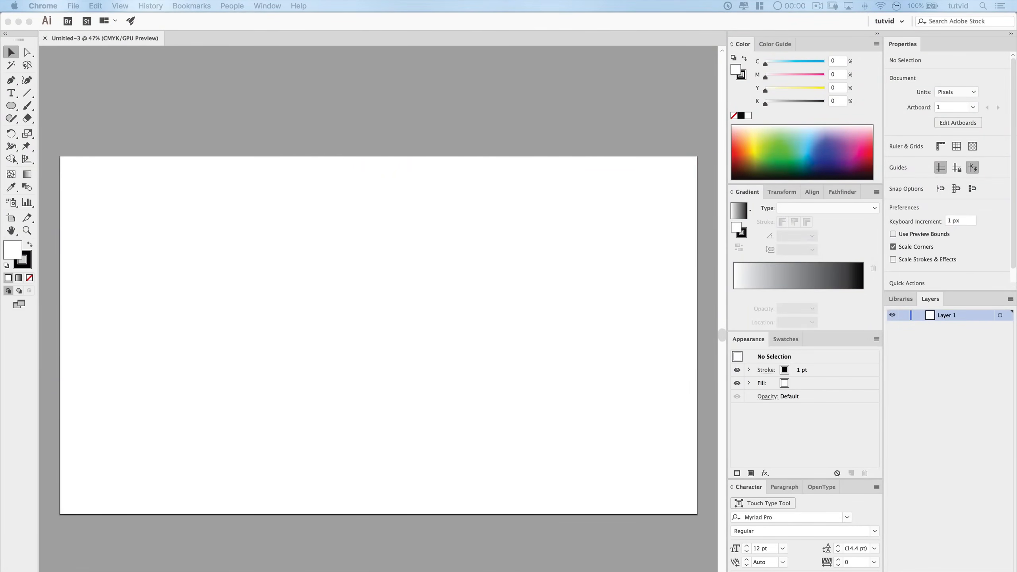
mouse_move(377, 268)
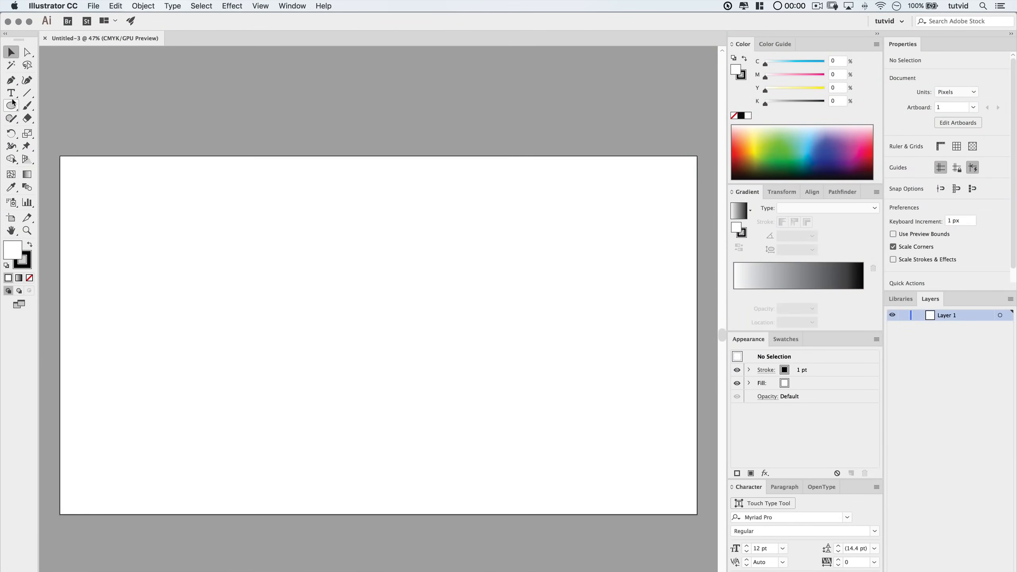
Create an 18-point star with radii 400 px and 150 px and centre it
click(10, 105)
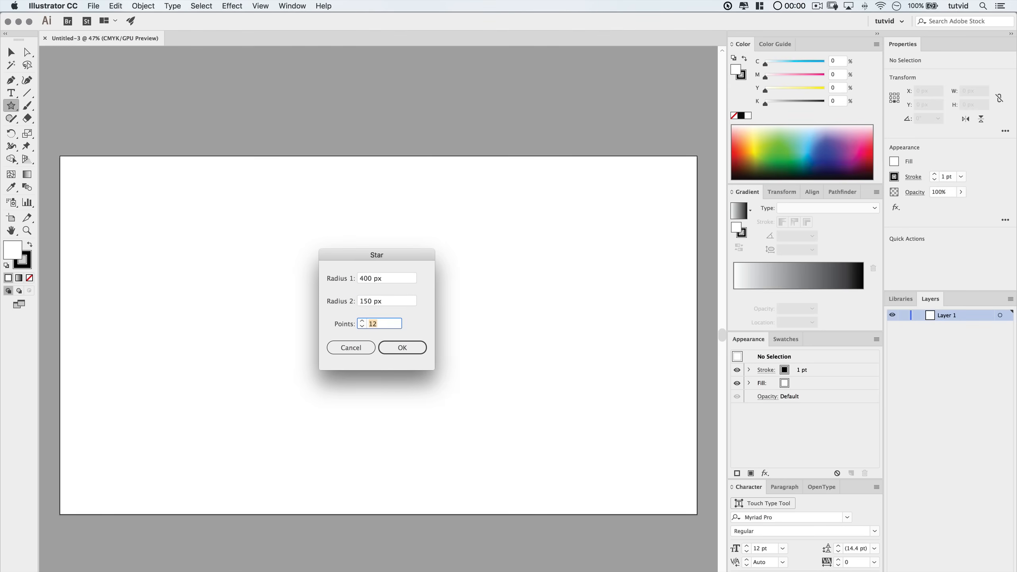
text(18)
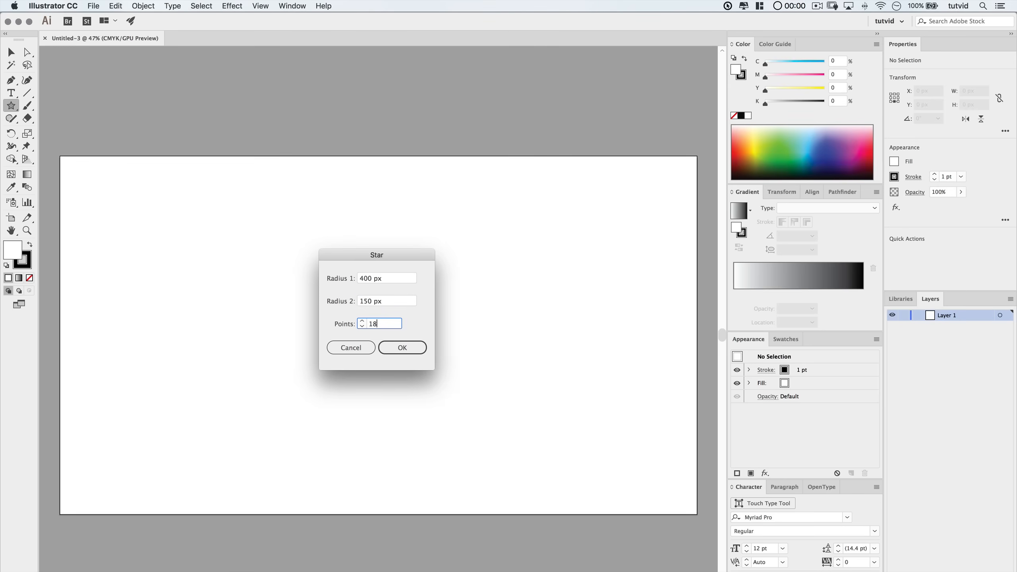
click(402, 348)
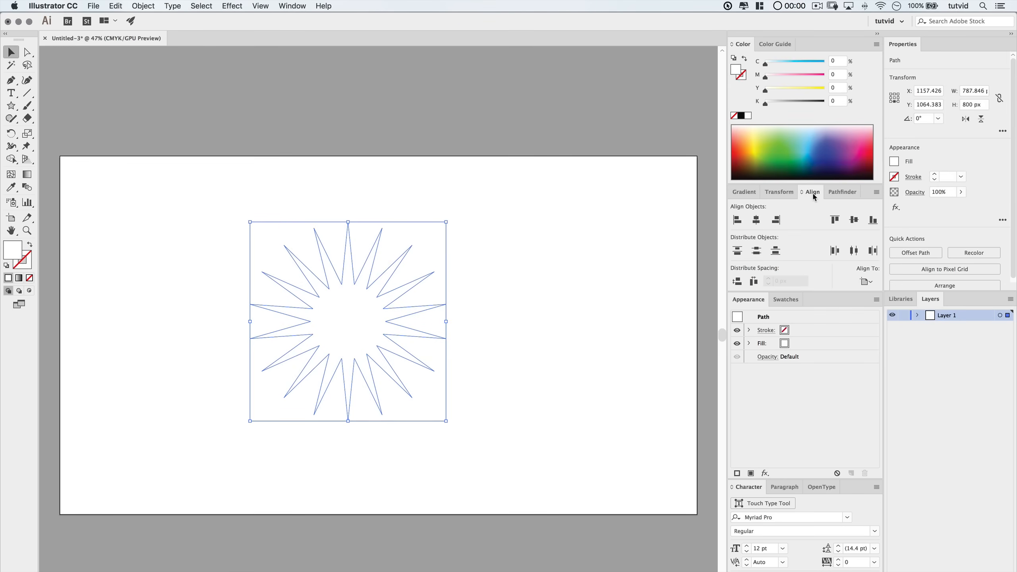
drag(349, 321, 378, 335)
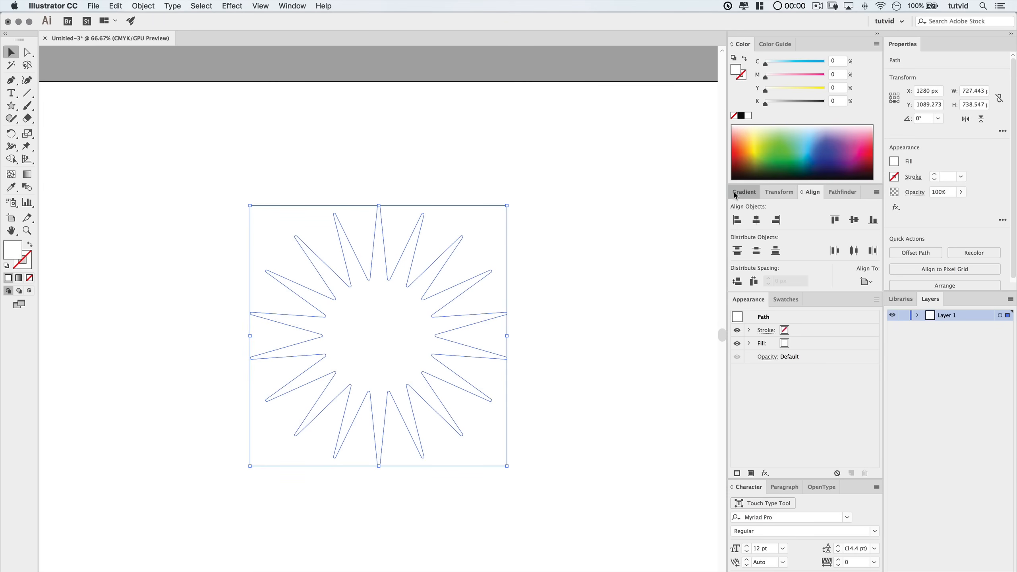
Fill the star with a radial brown-orange-pale yellow gradient and reposition its stops
click(745, 192)
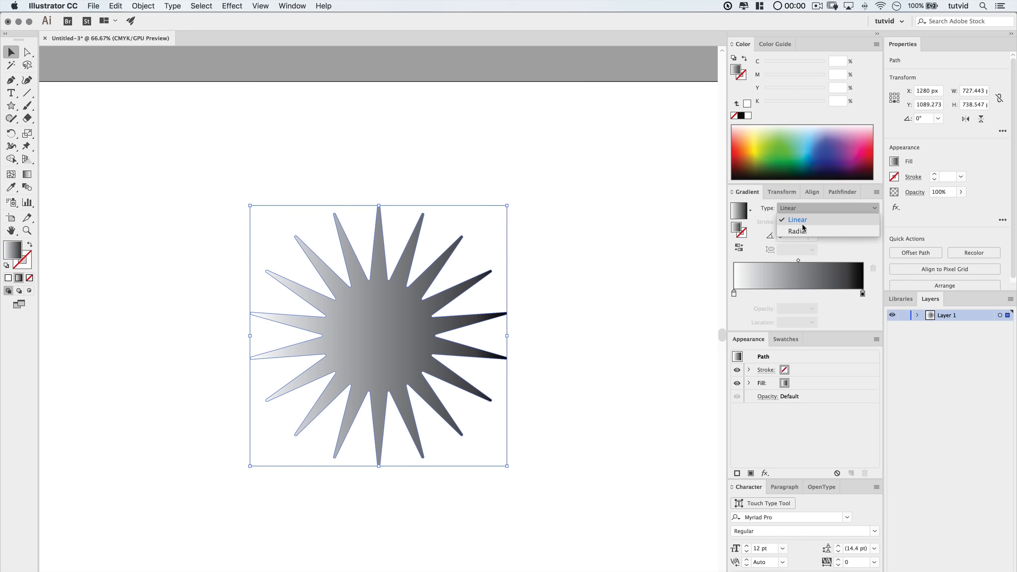
click(796, 231)
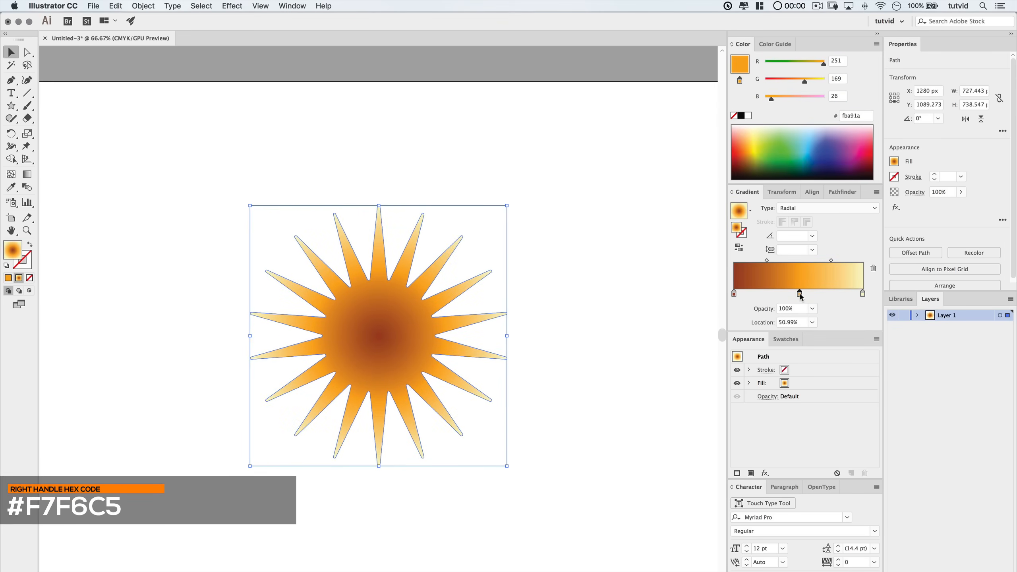
drag(800, 294, 767, 295)
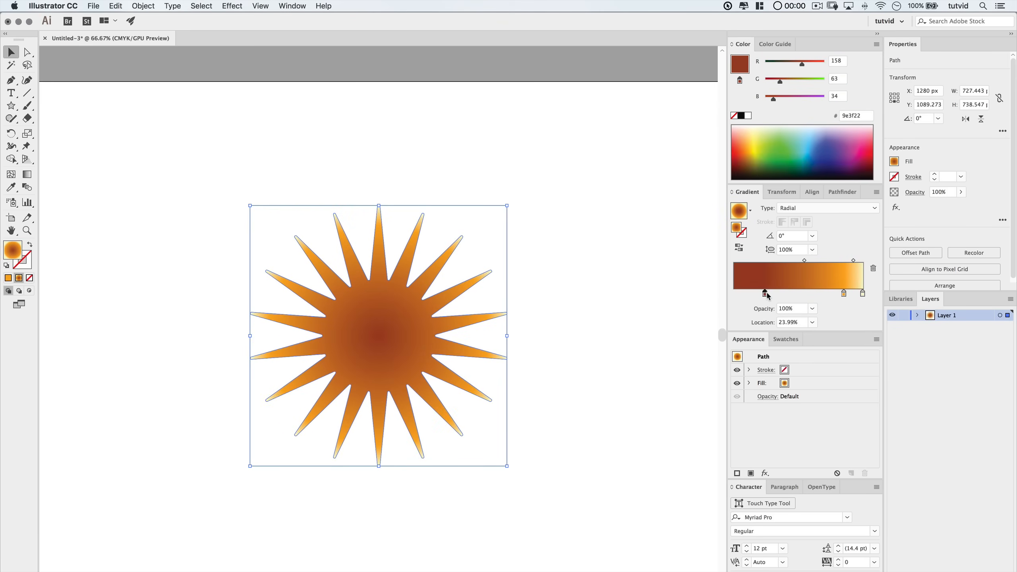
drag(764, 293, 820, 294)
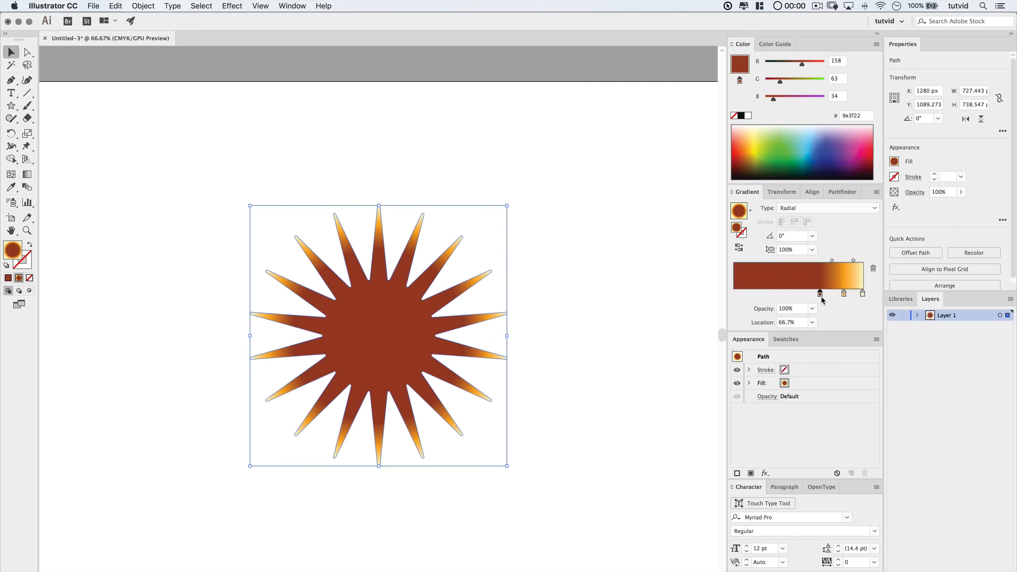
drag(820, 294, 831, 261)
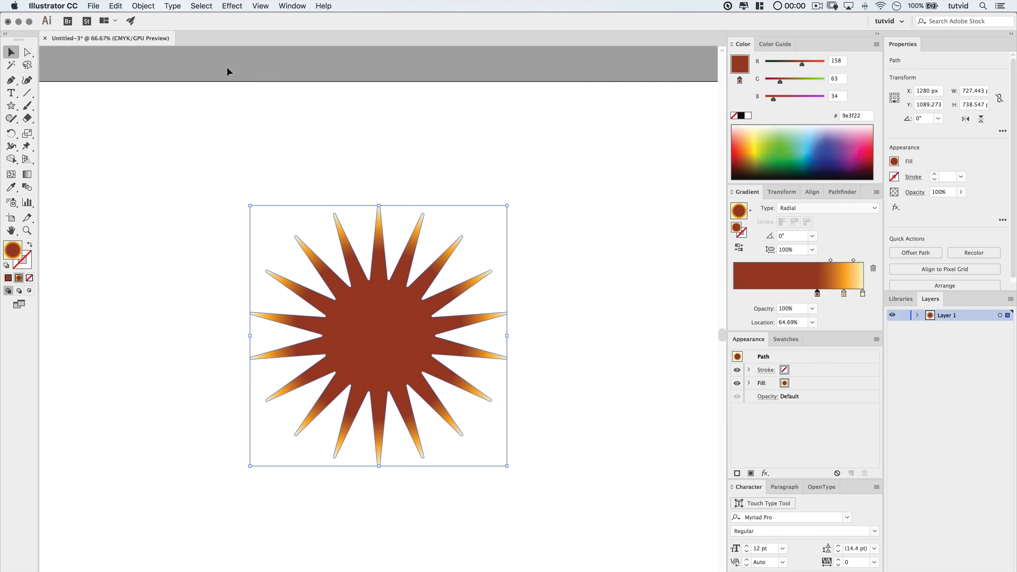
click(115, 6)
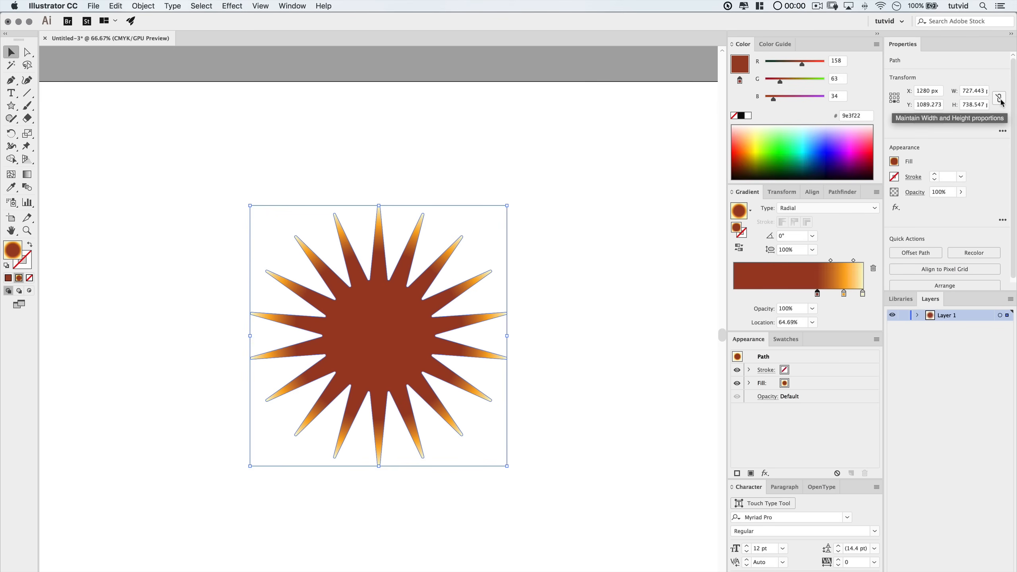
Scale a proportional copy down, centre it on the star, and blend the two
click(972, 90)
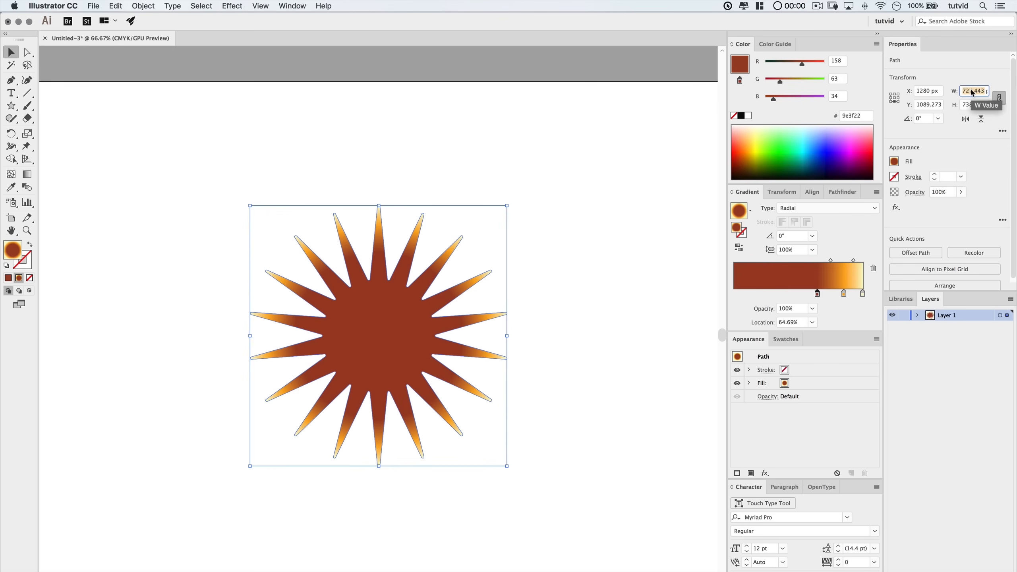
click(435, 482)
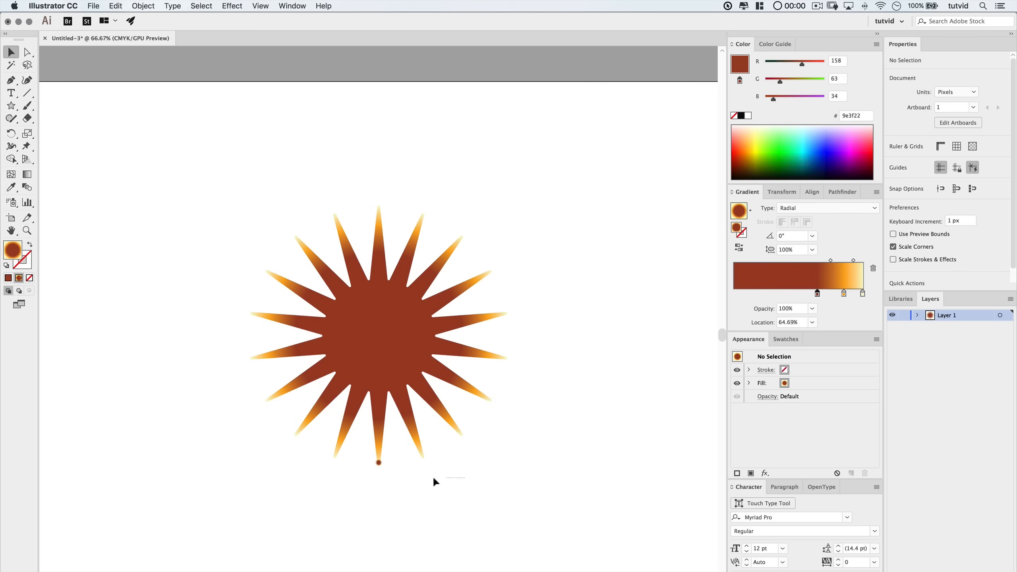
click(378, 334)
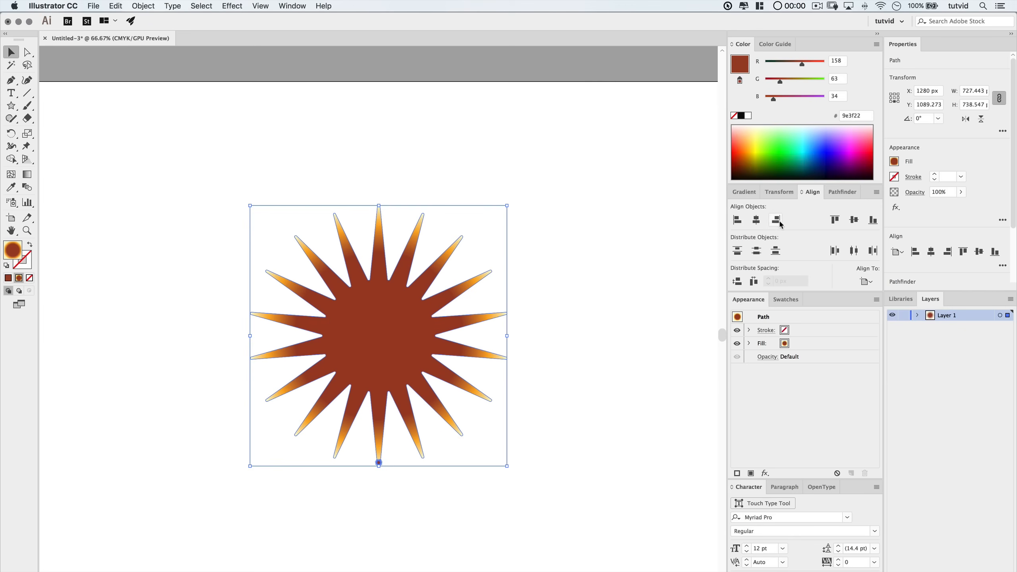
click(571, 336)
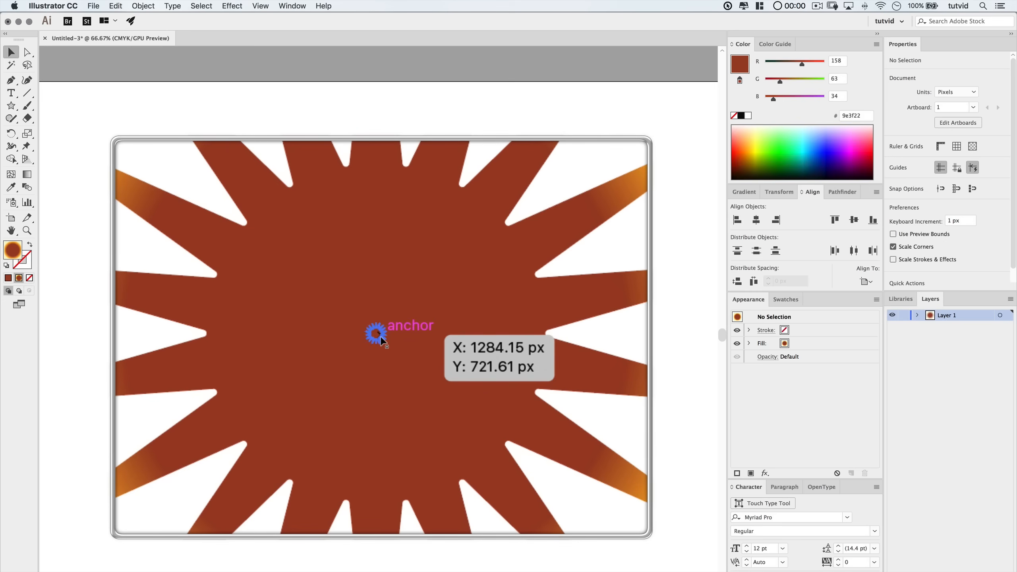
click(143, 6)
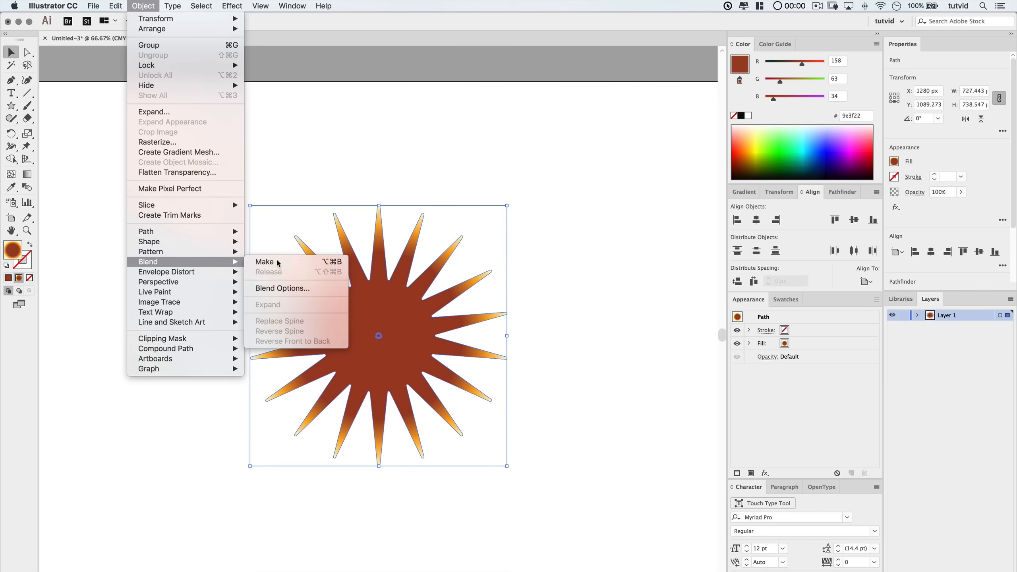
click(264, 262)
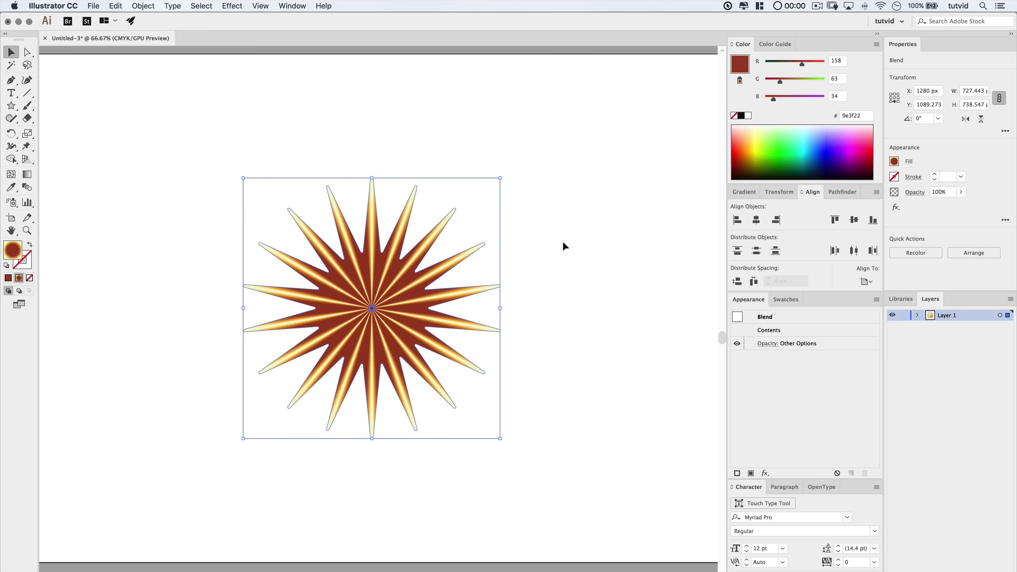
Apply Pucker & Bloat at -30 to the blended star
click(231, 6)
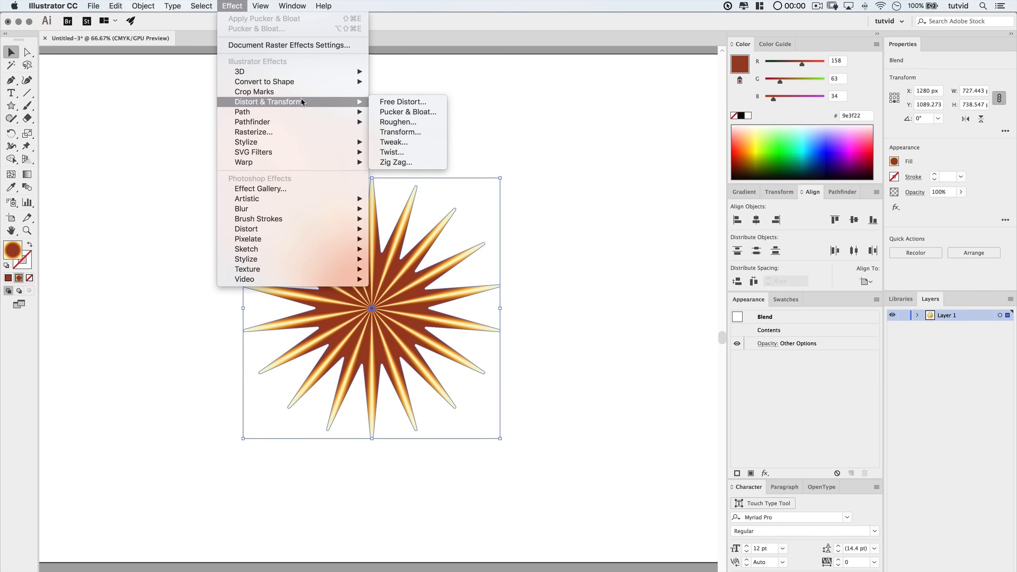
click(409, 112)
text(-30)
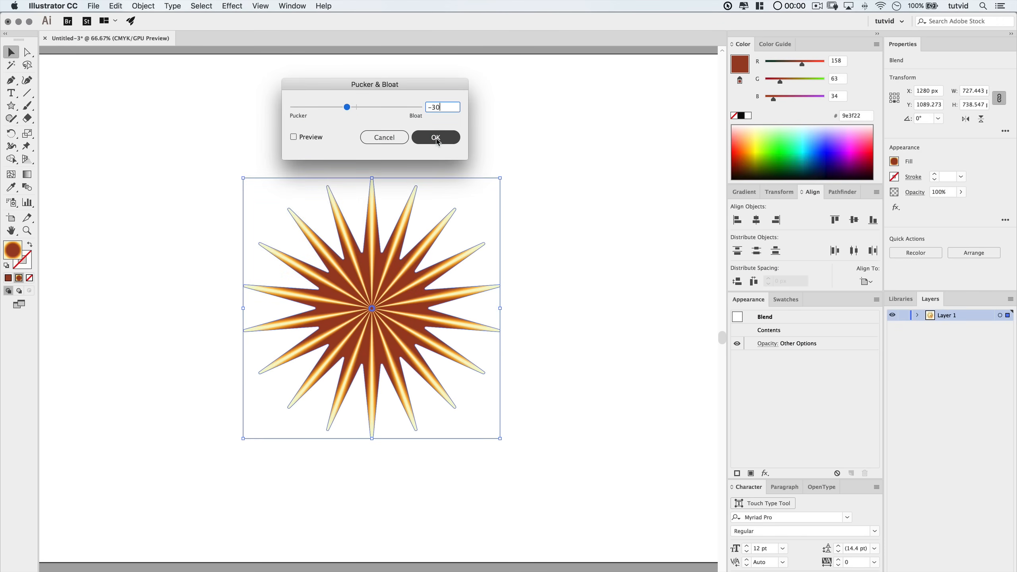
click(435, 137)
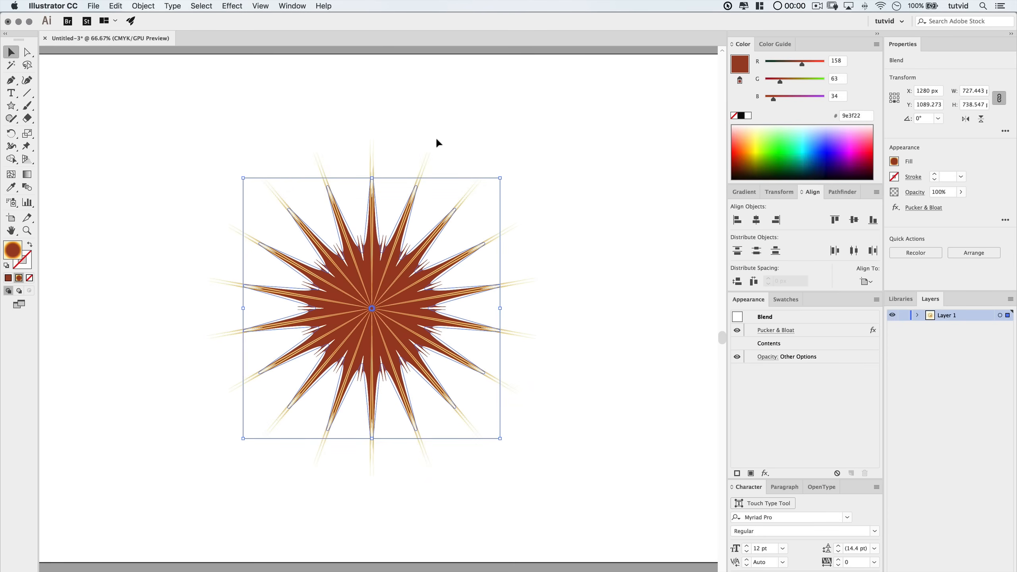
Add a Roughen effect at 30% size, detail 0, with smooth points
click(232, 6)
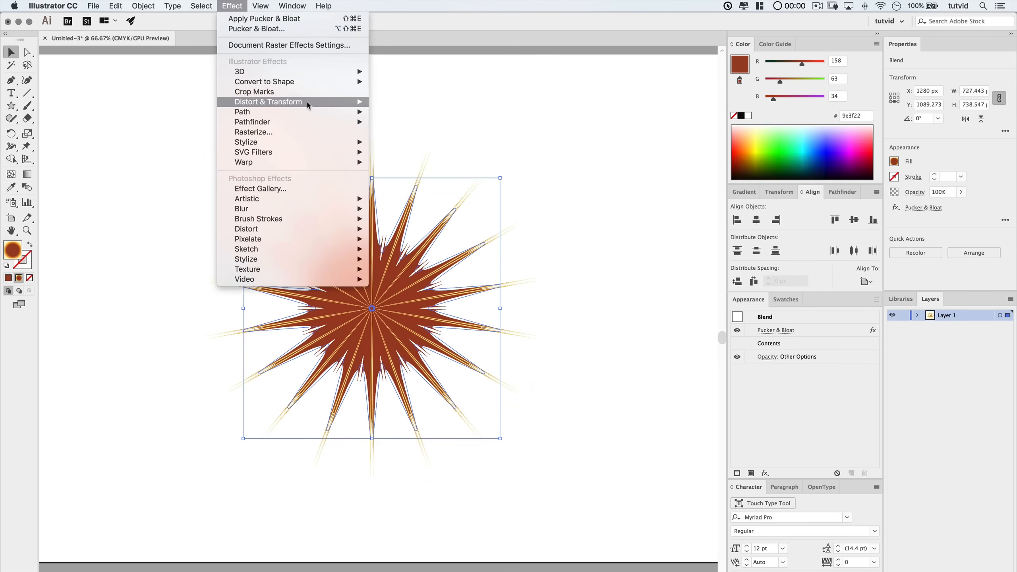
click(268, 102)
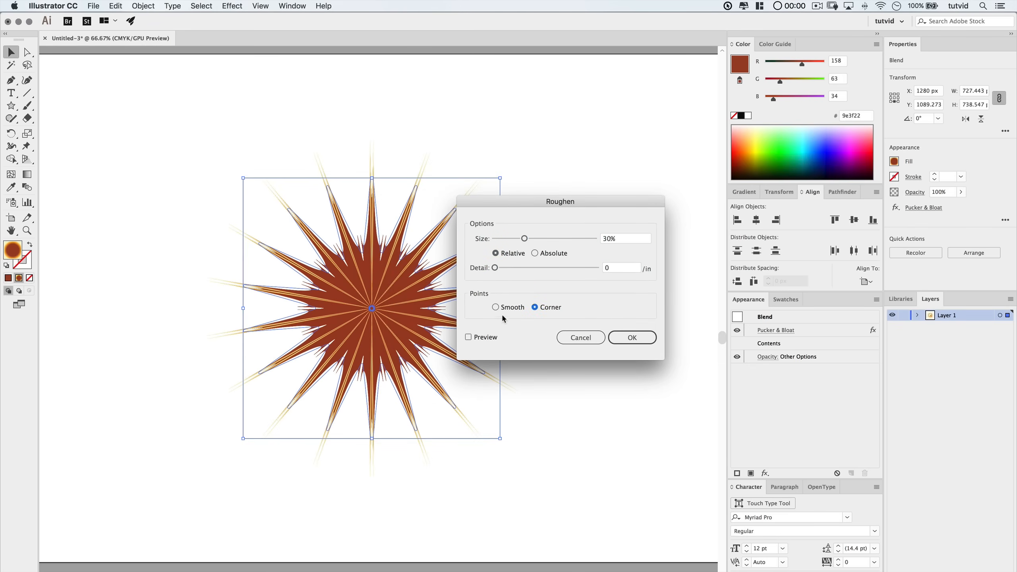
click(496, 308)
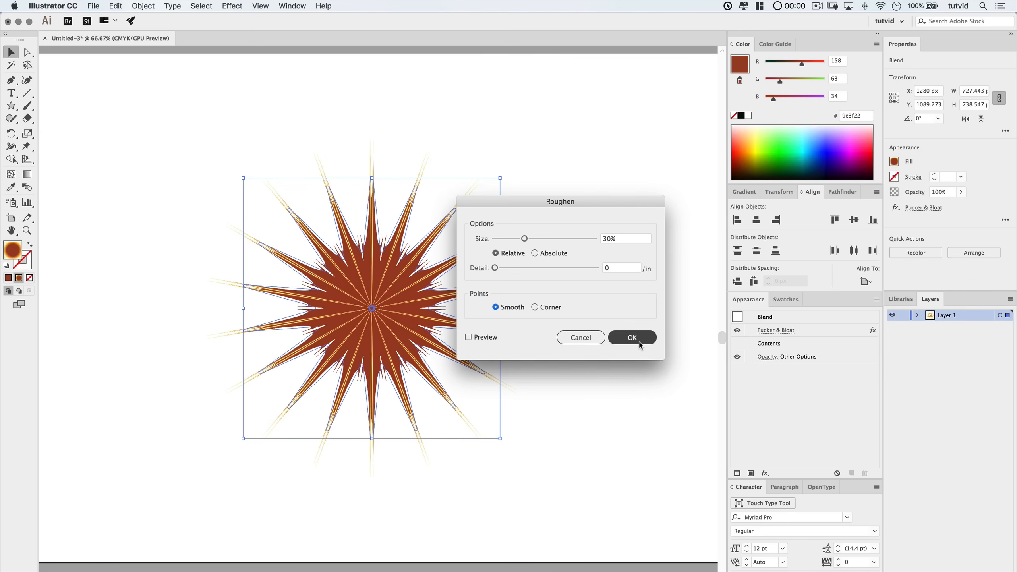
click(632, 338)
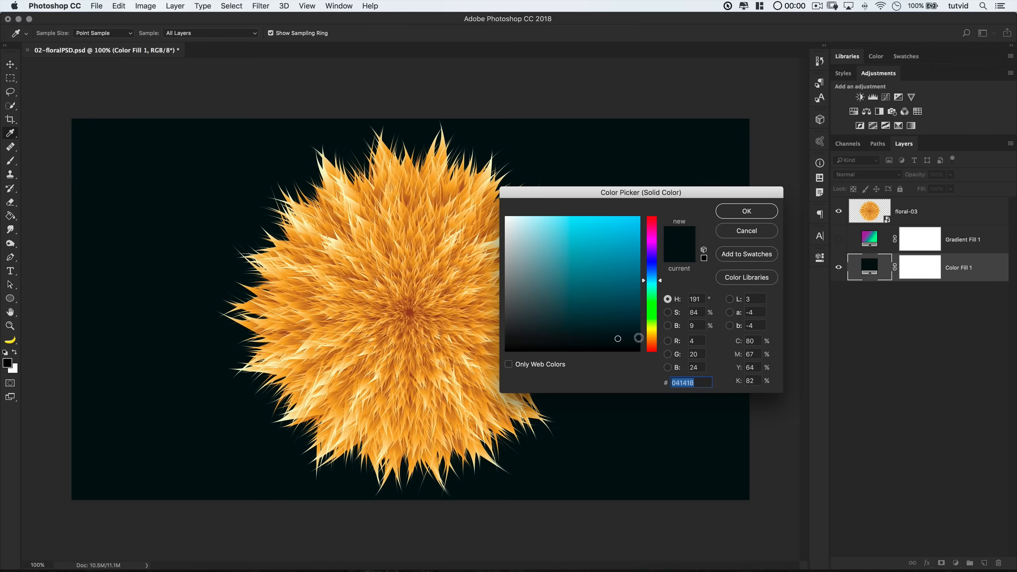
Set Color Fill 1 to deep indigo and add Curves above floral-03
click(747, 211)
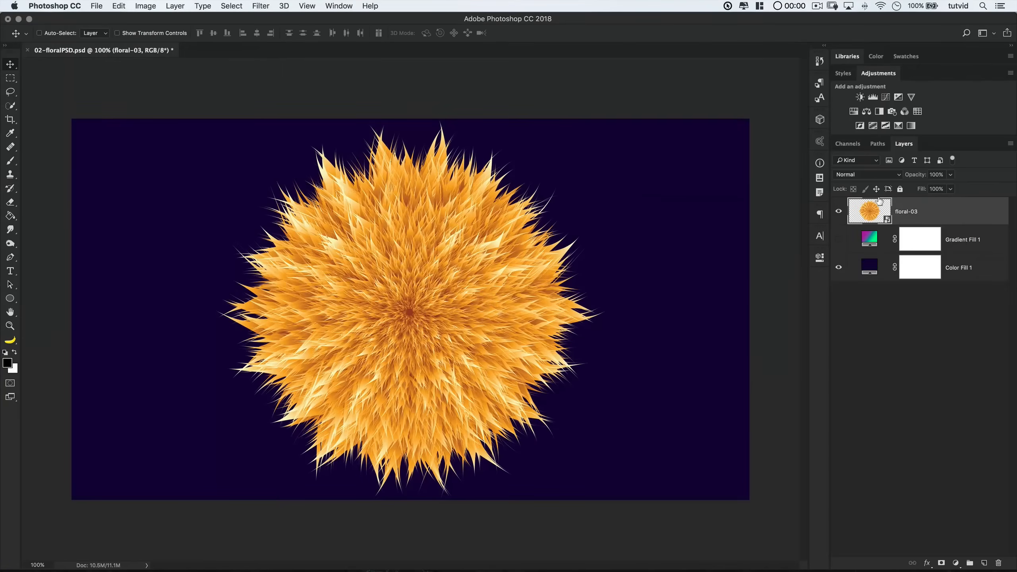
click(873, 97)
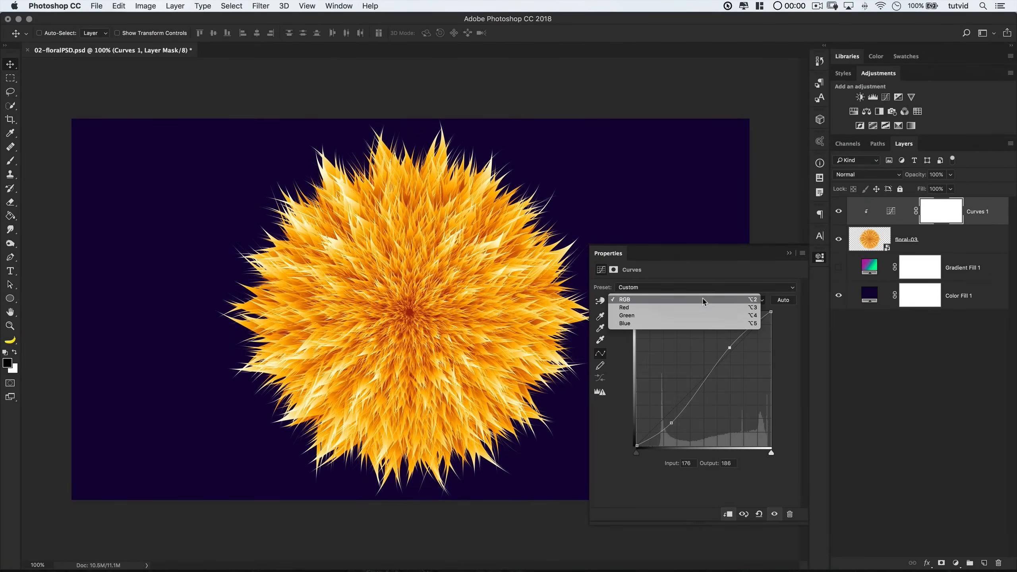